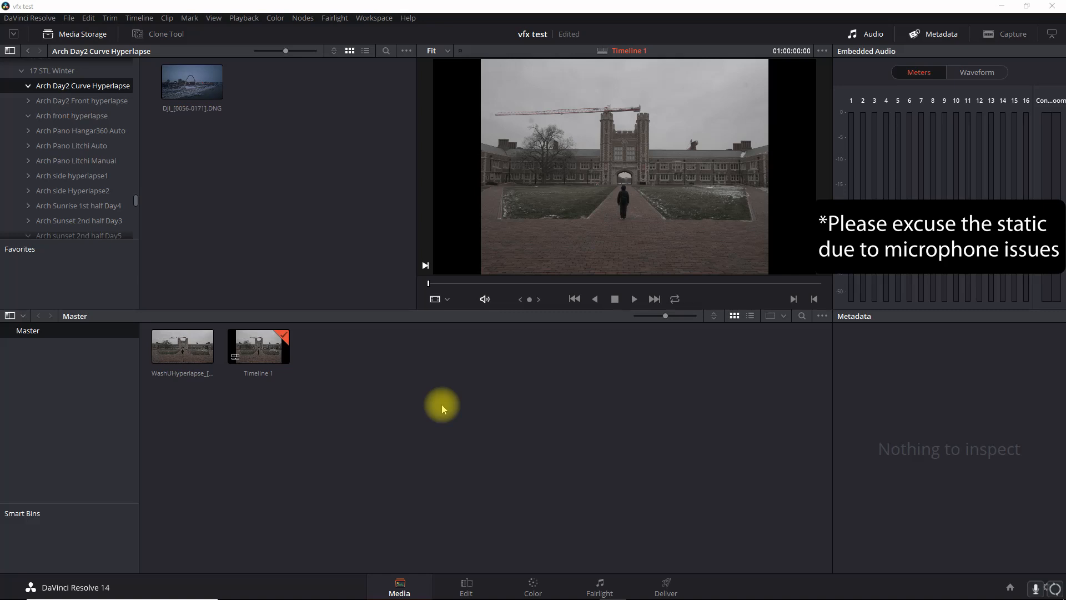
mouse_move(214, 186)
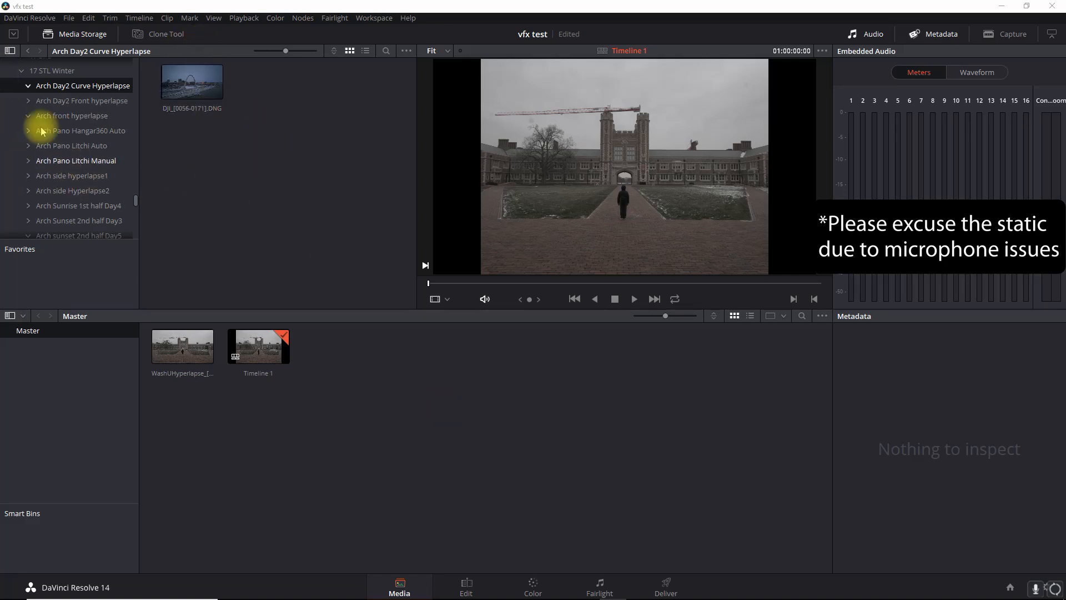
mouse_move(189, 126)
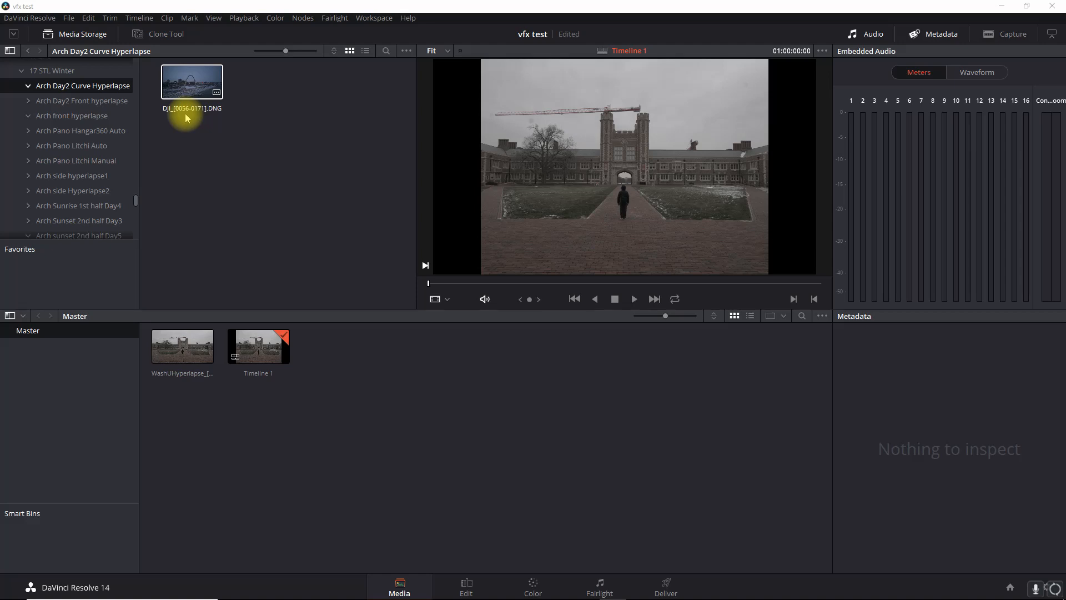
mouse_move(162, 119)
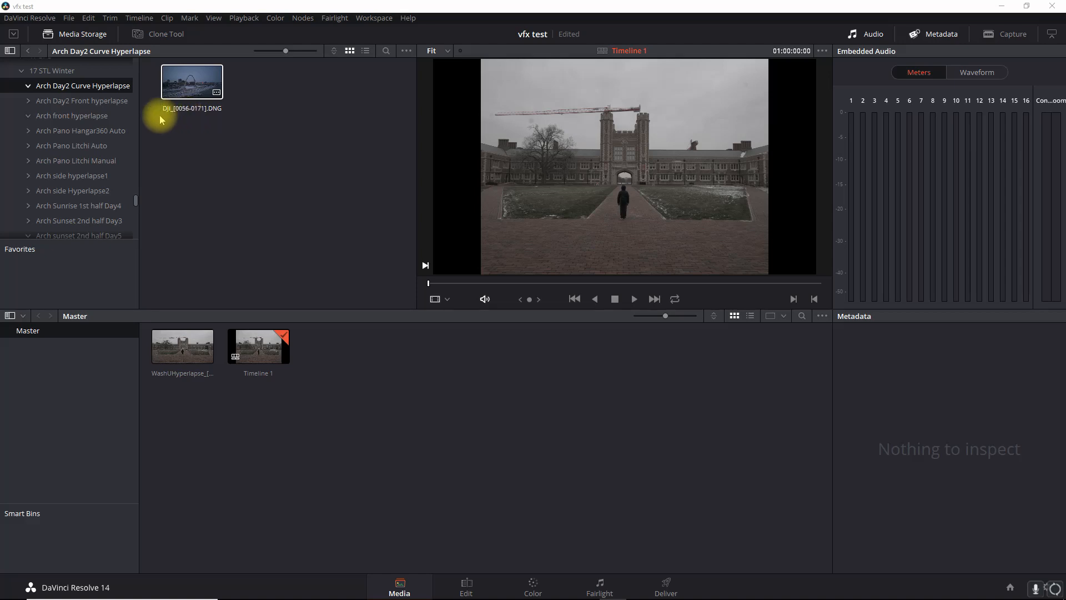
mouse_move(201, 115)
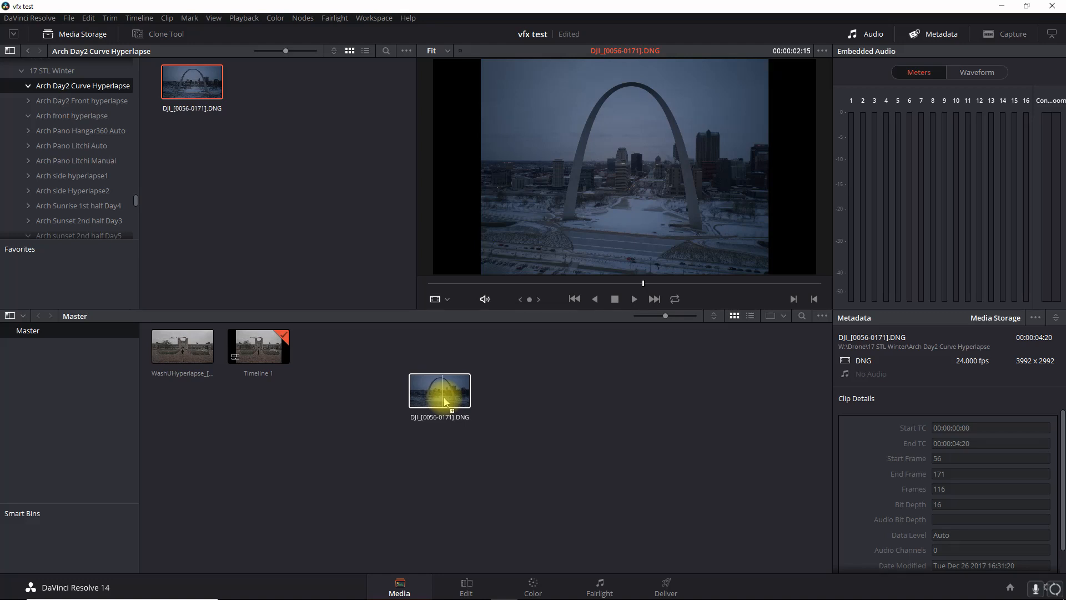
Step: Add the DJI_[0180-0209] sequence from the Arch Day2 Front folder and preview the clips in the pool
left_click(84, 101)
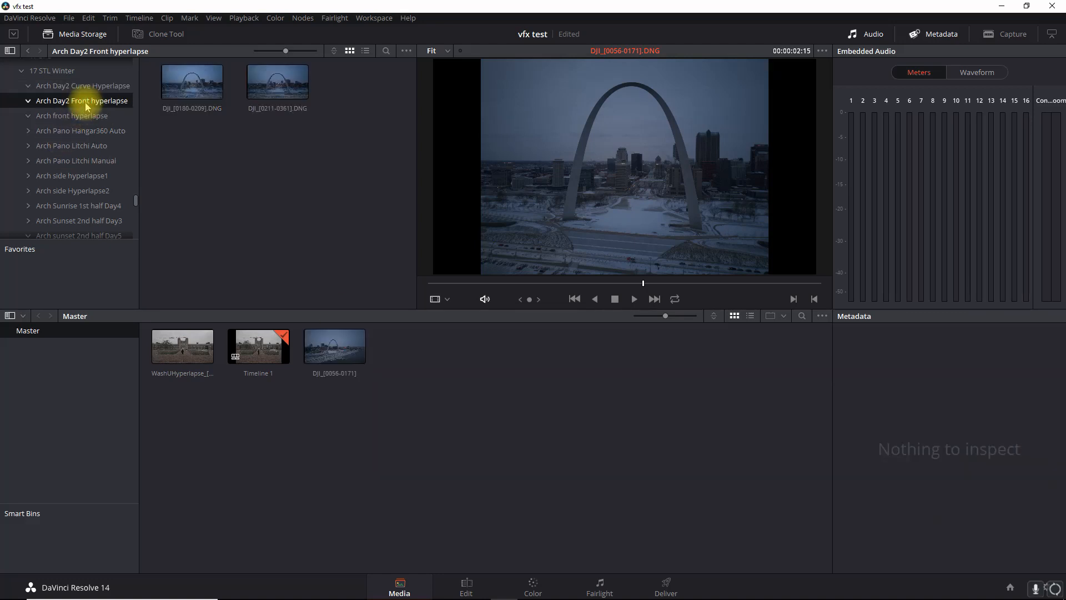
left_click(192, 81)
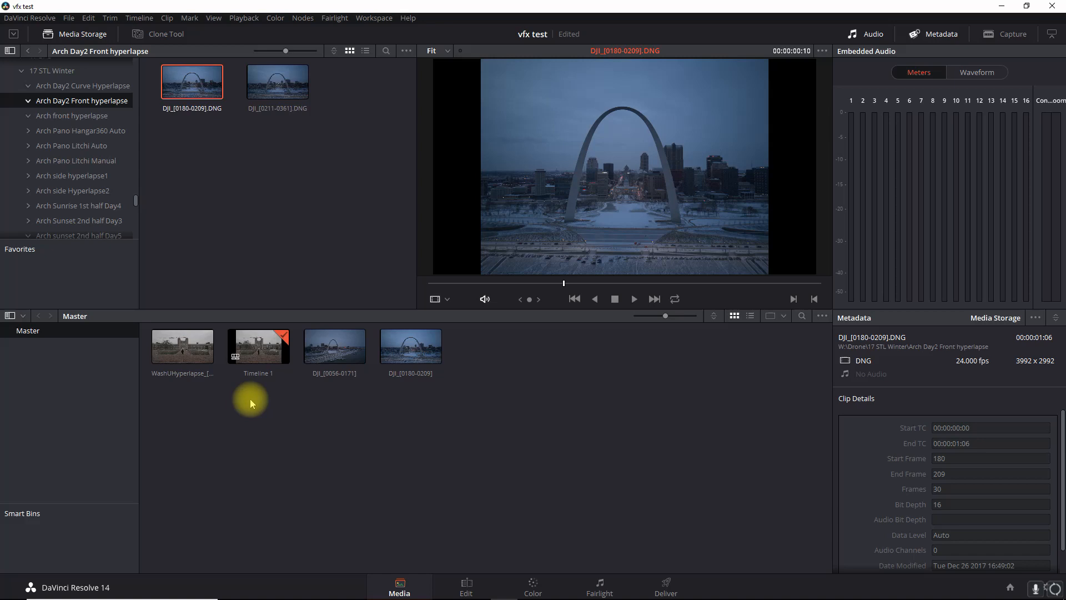
left_click(181, 344)
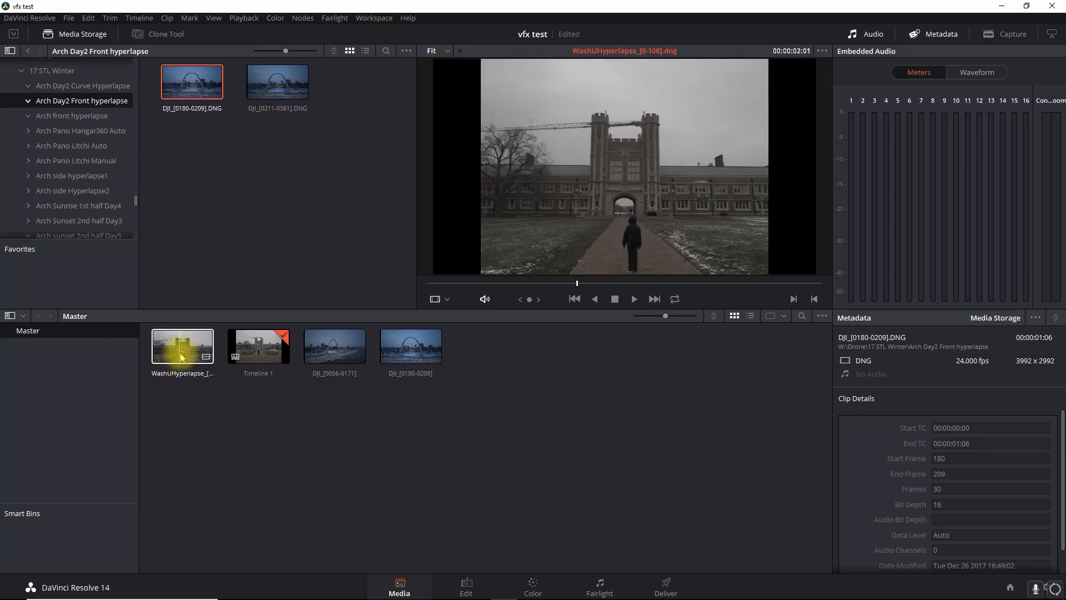
left_click(335, 345)
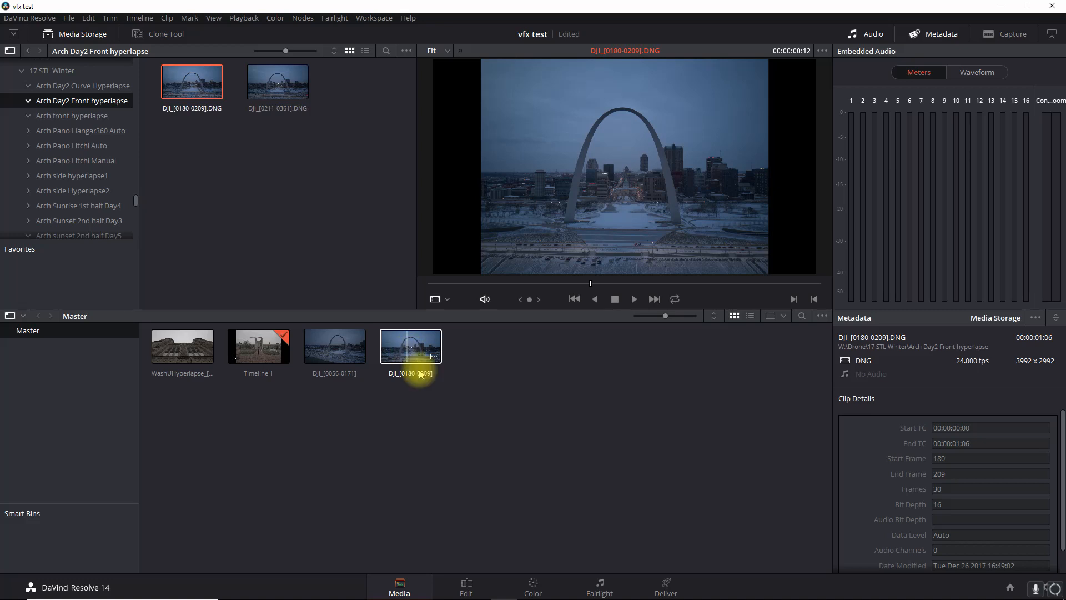
left_click(466, 586)
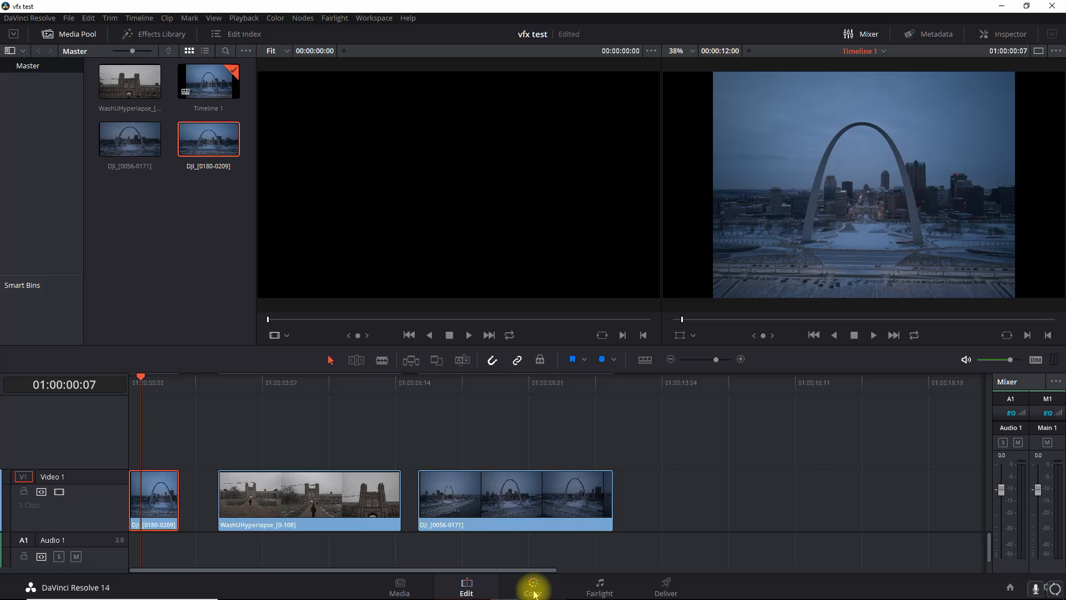
Step: On the Color page Stabilizer, use a 0.25 cropping ratio and enable Camera Lock
left_click(532, 587)
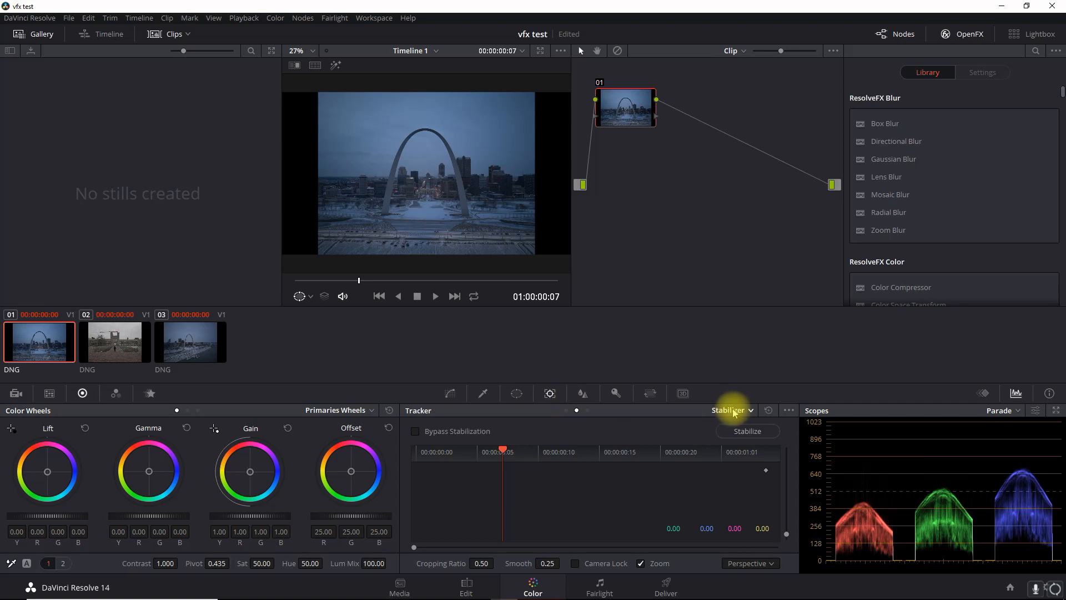
mouse_move(735, 410)
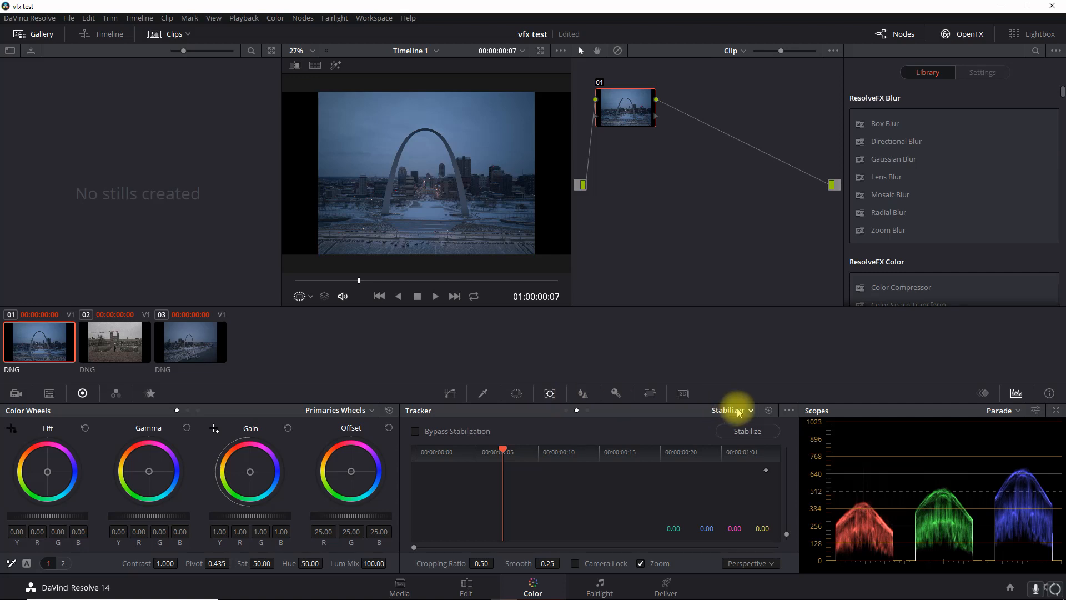
mouse_move(752, 563)
type("0.25")
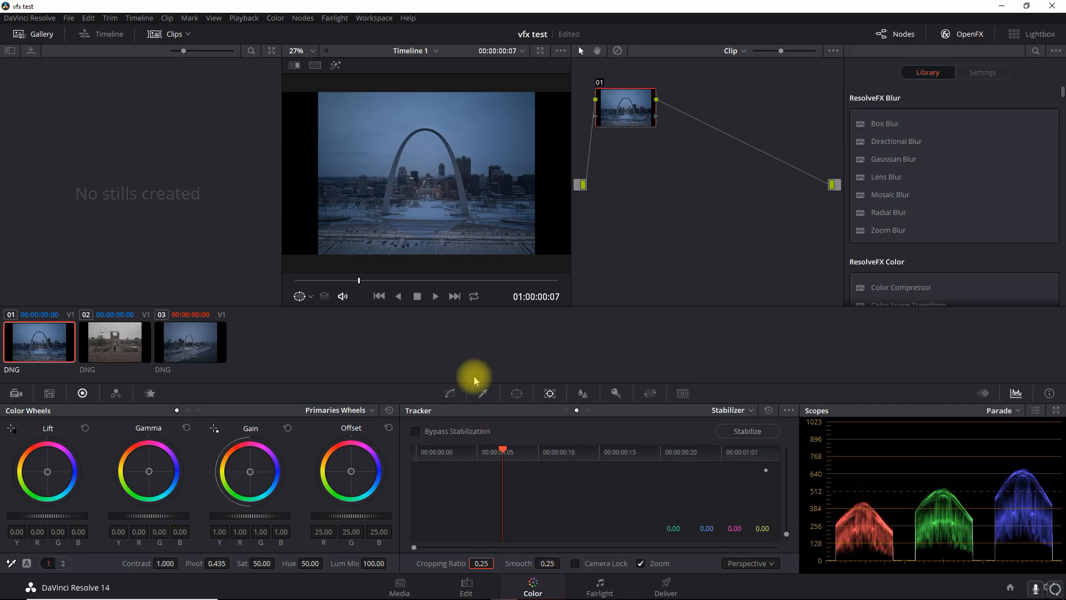
mouse_move(419, 180)
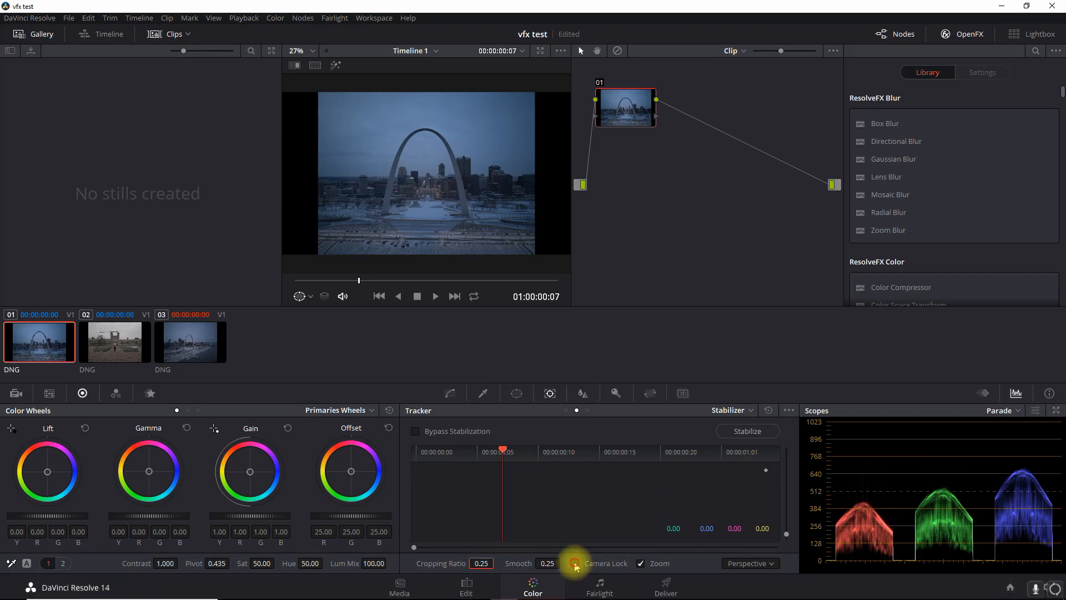
left_click(575, 563)
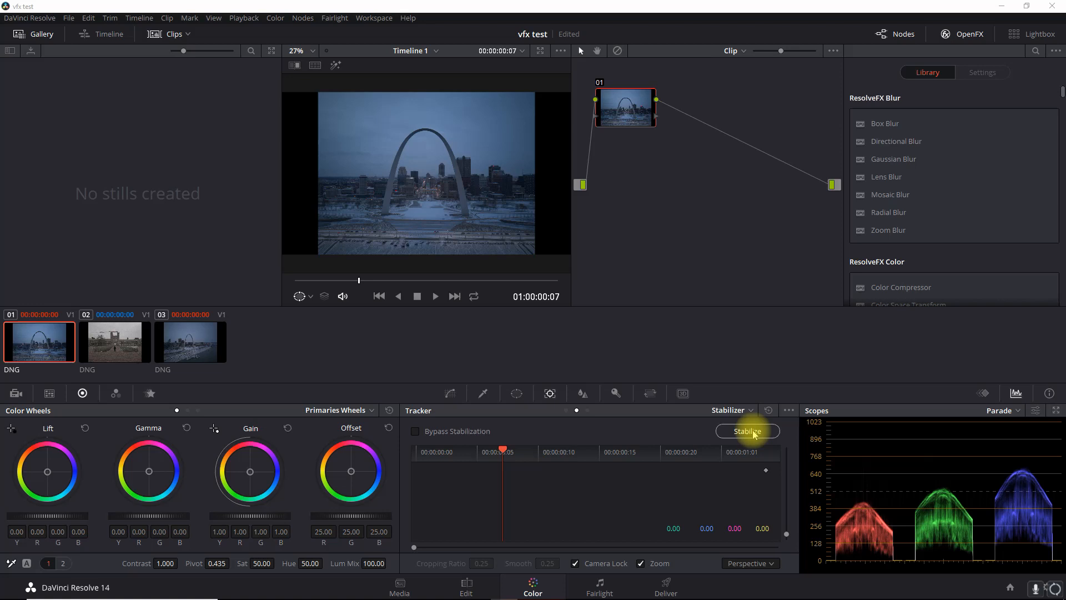
Step: Run Stabilize on the first arch clip and play it back, briefly toggling looped playback
left_click(747, 431)
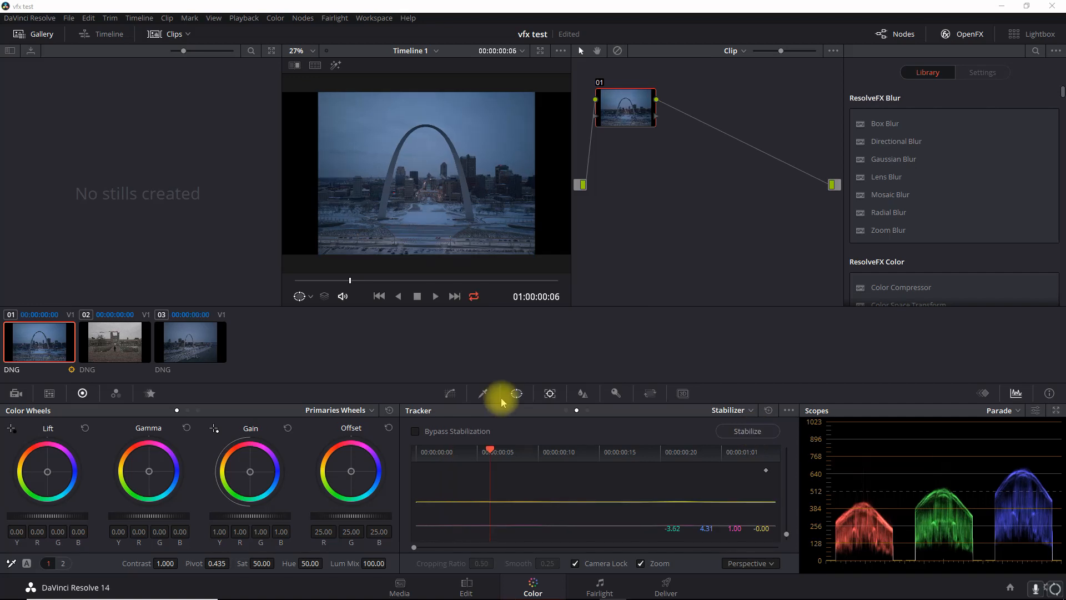
left_click(473, 295)
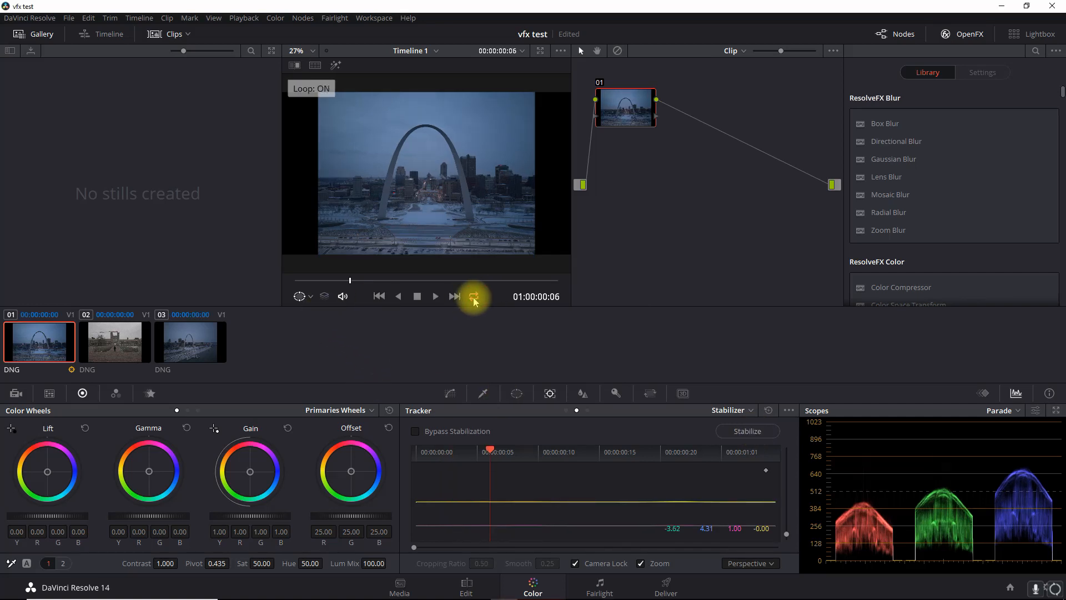
left_click(473, 296)
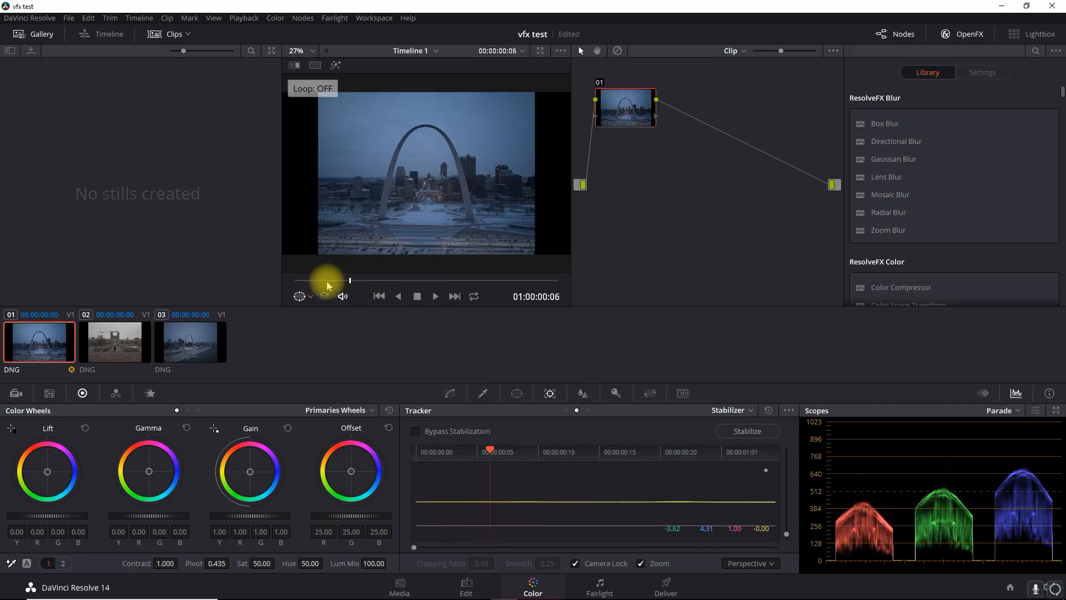
left_click(434, 296)
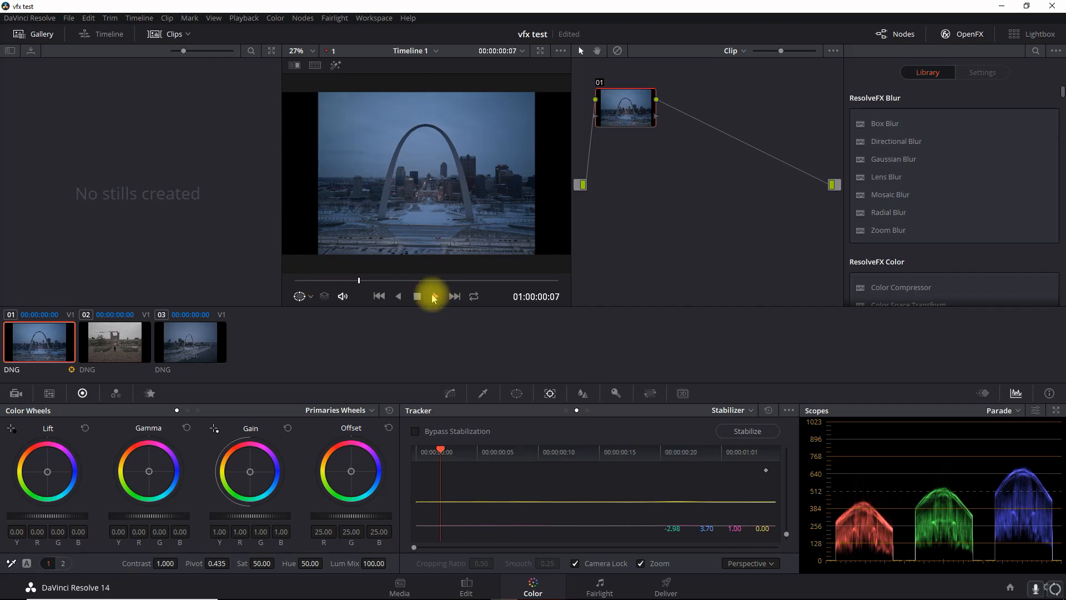
key("space")
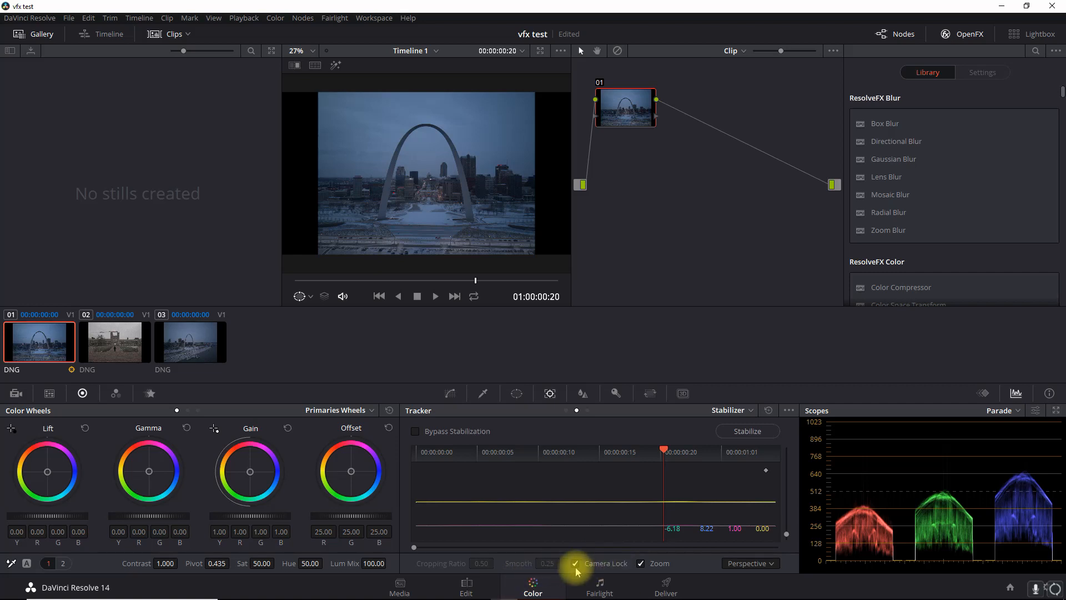
mouse_move(480, 565)
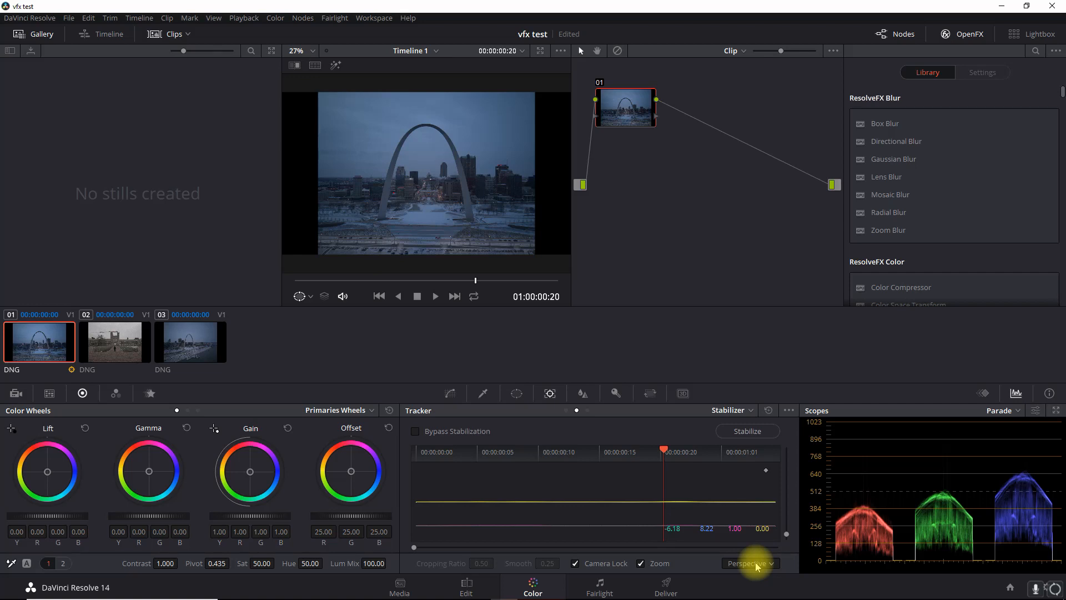
mouse_move(544, 570)
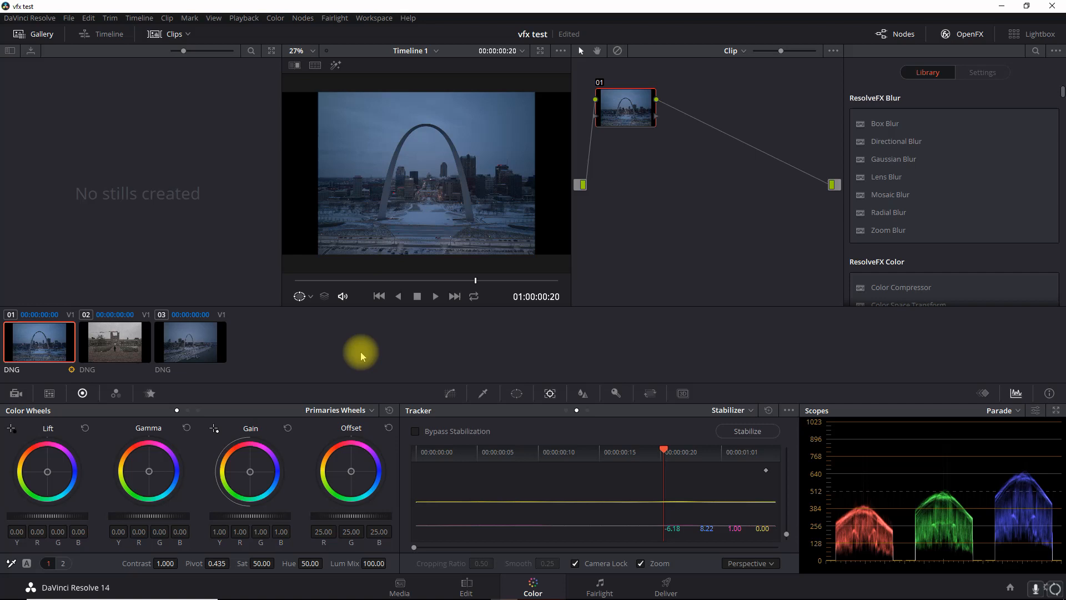
Step: Back on the Edit page, nudge the DJI_[0056-0171] clip slightly earlier on Video 1
left_click(465, 585)
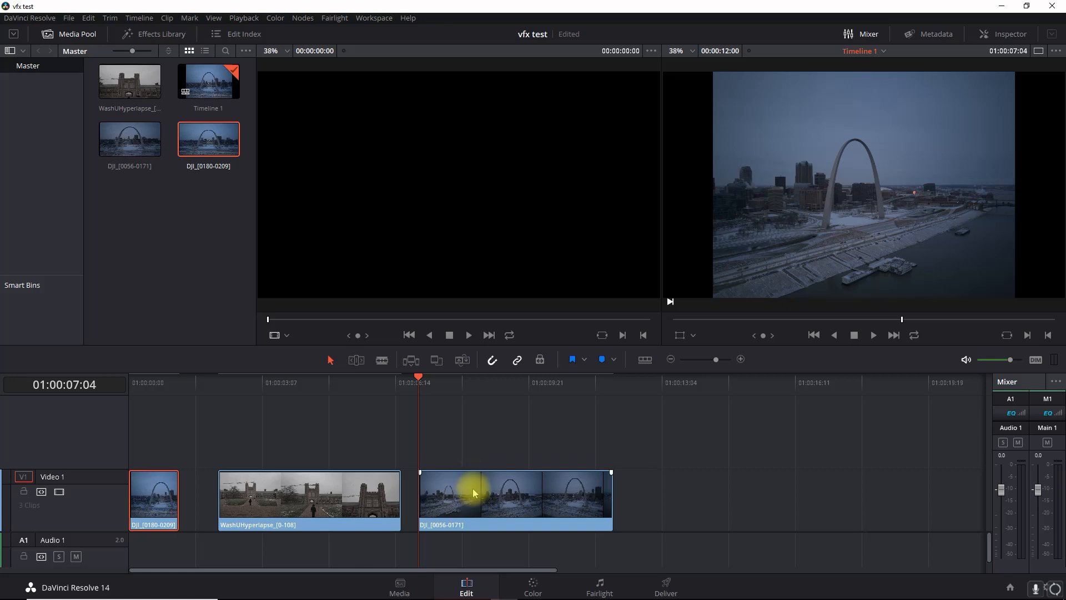
key("space")
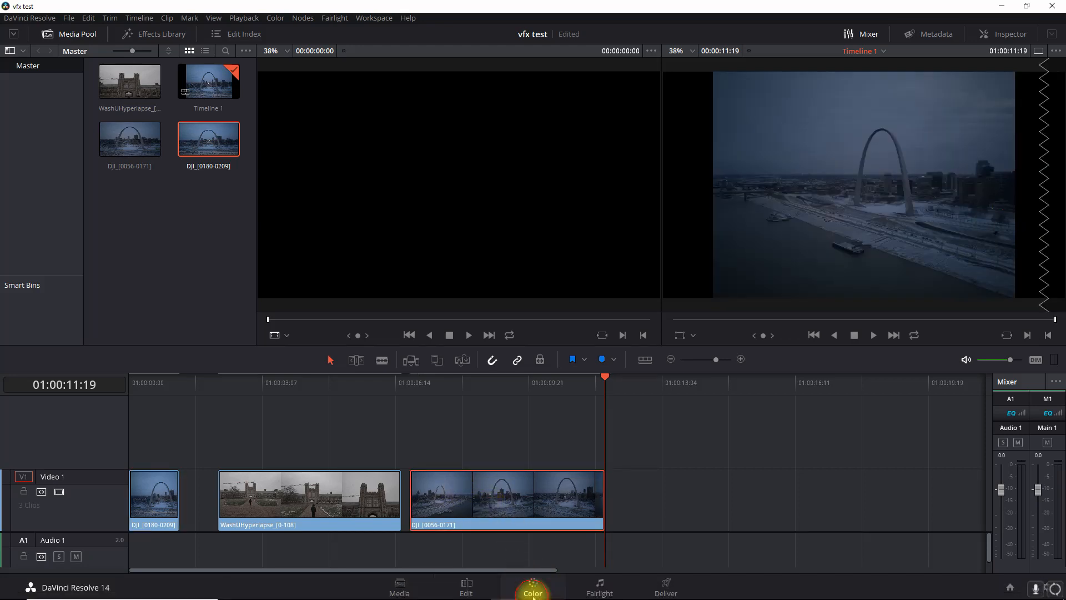
Step: Stabilize the DJI_[0056-0171] clip on the Color page in Perspective mode
left_click(531, 586)
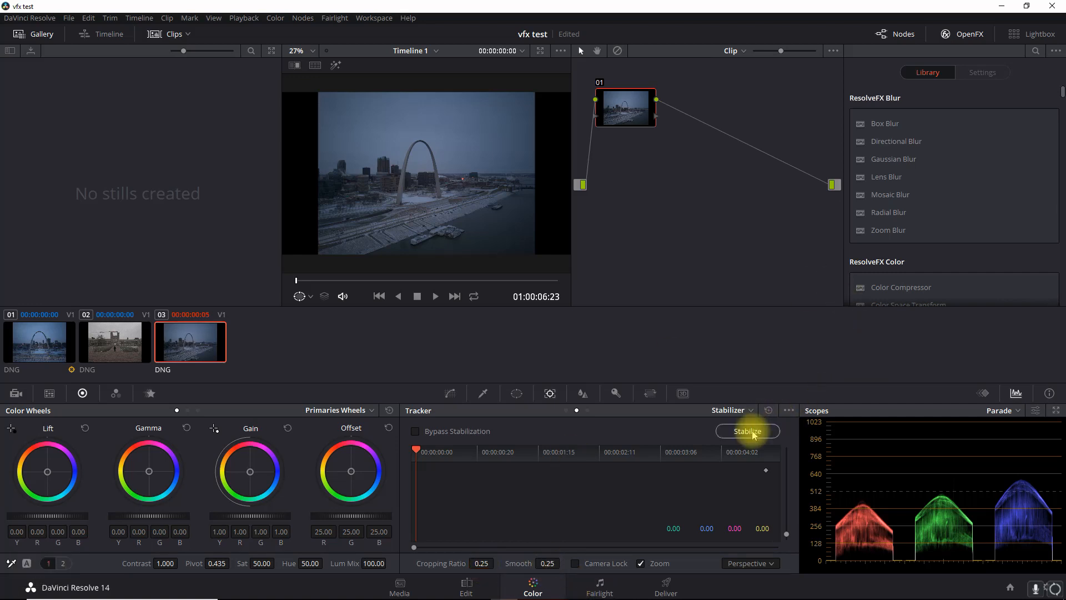
left_click(746, 431)
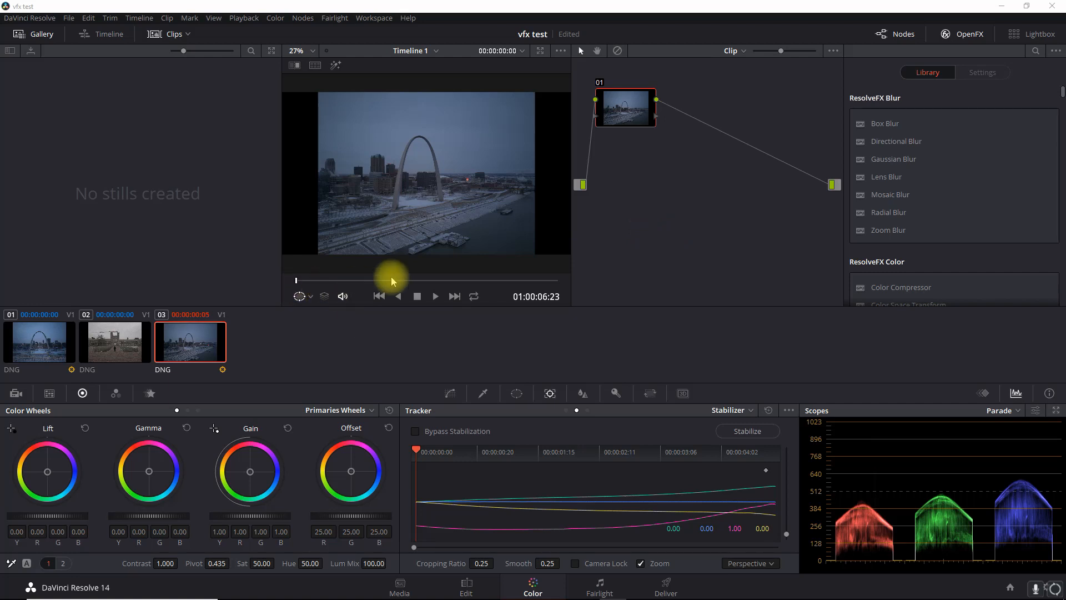
Step: Play through the perspective-stabilized clip to check the result
left_click(435, 295)
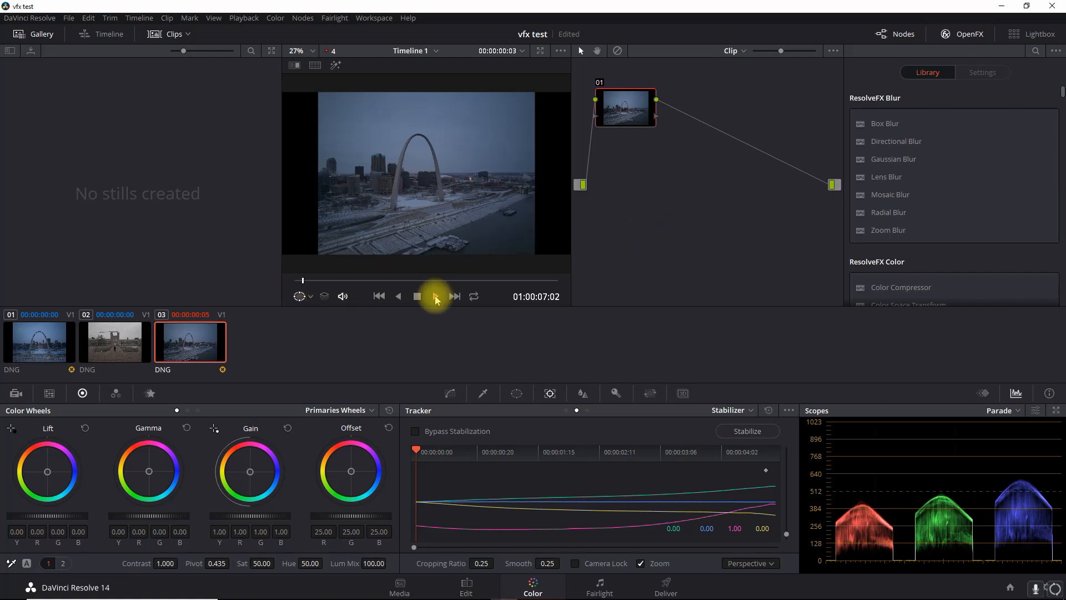
left_click(435, 296)
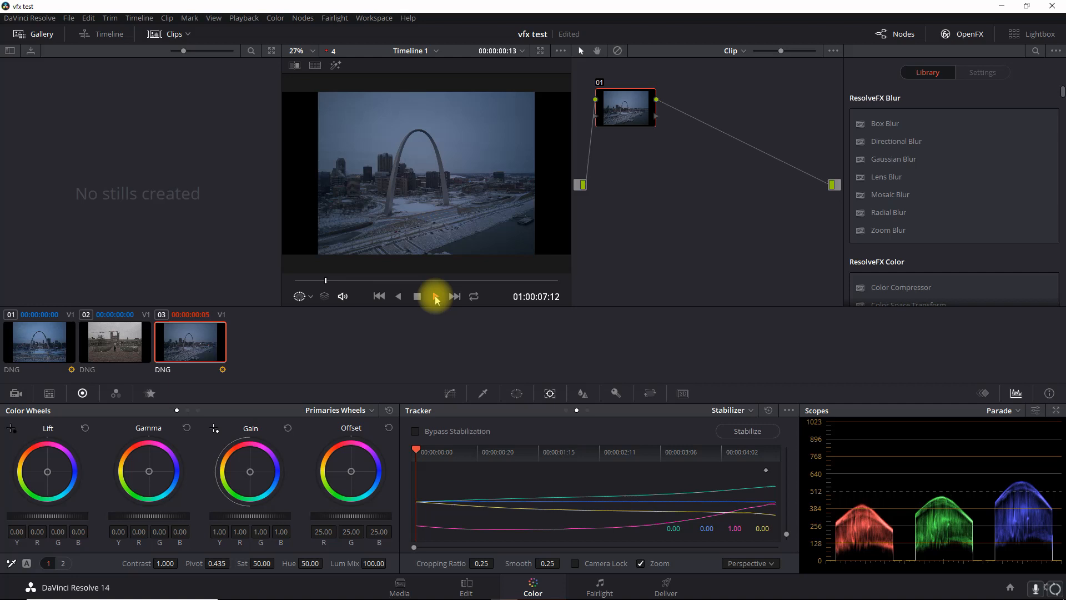
left_click(434, 298)
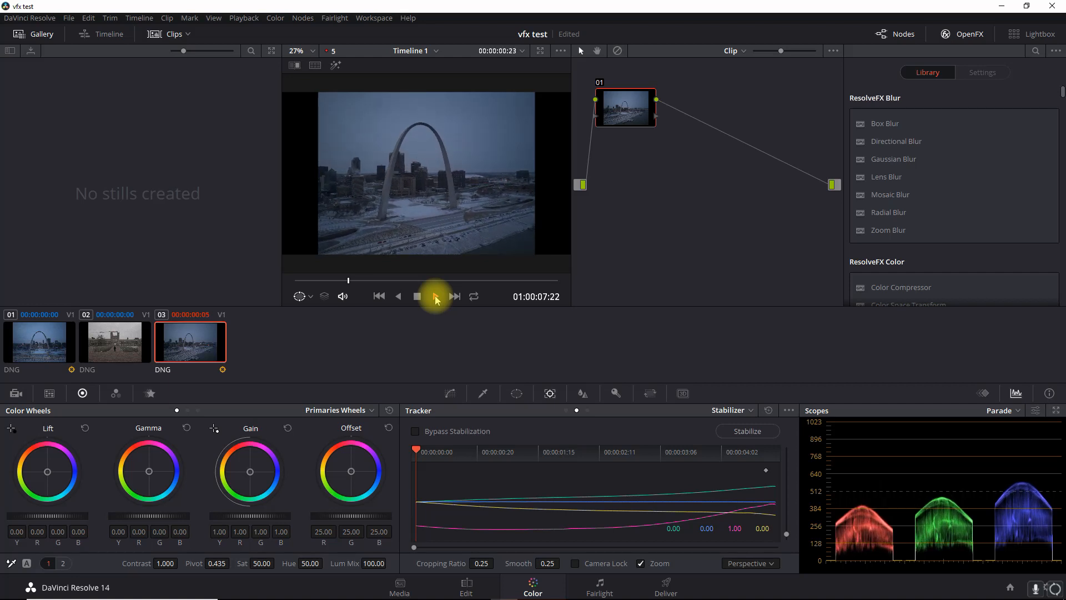
left_click(435, 295)
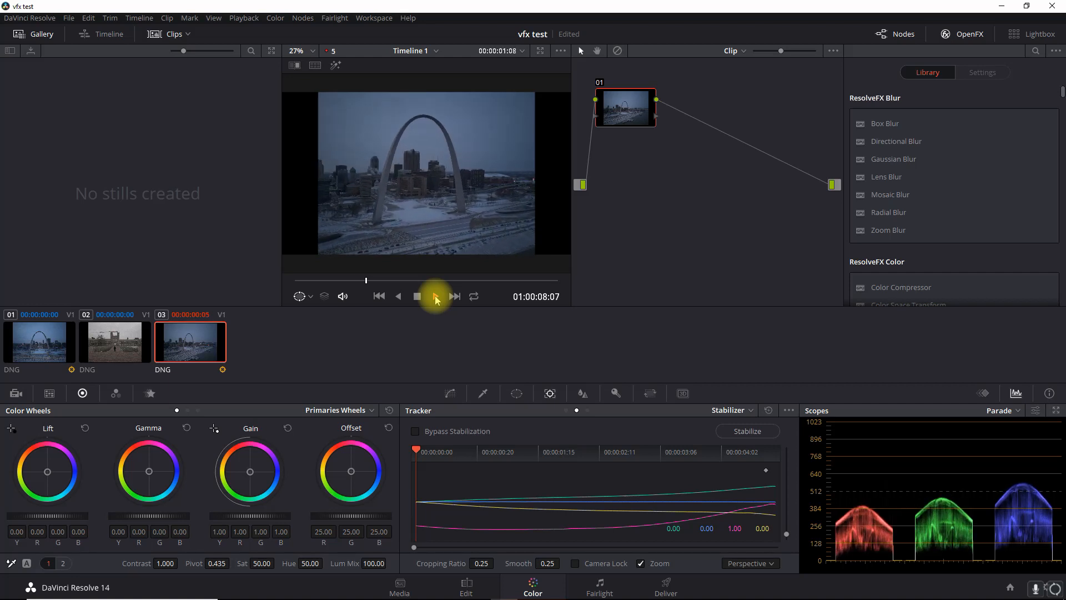
left_click(435, 299)
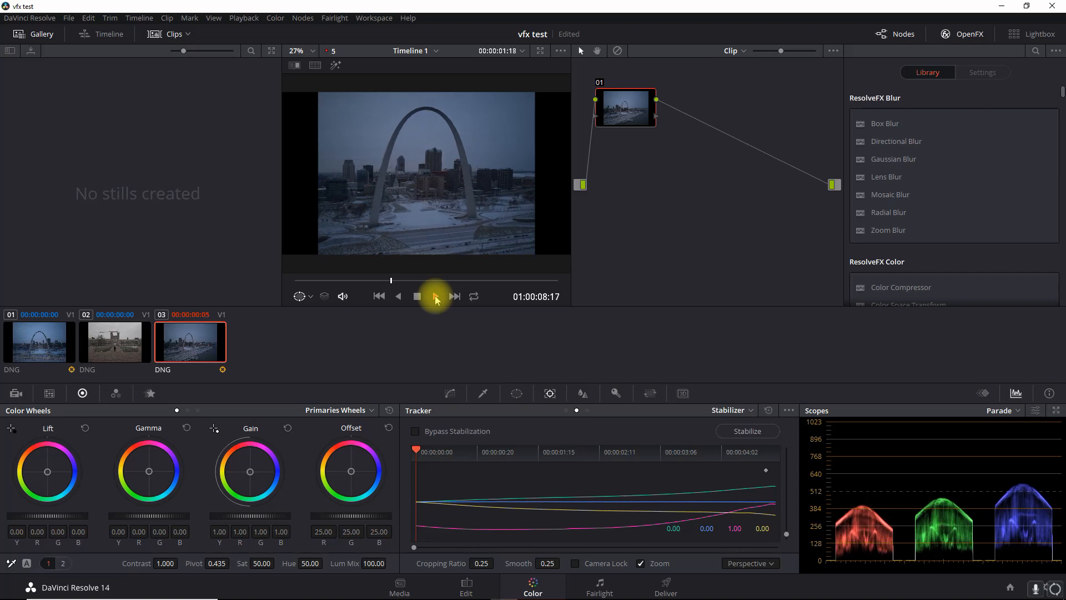
left_click(434, 296)
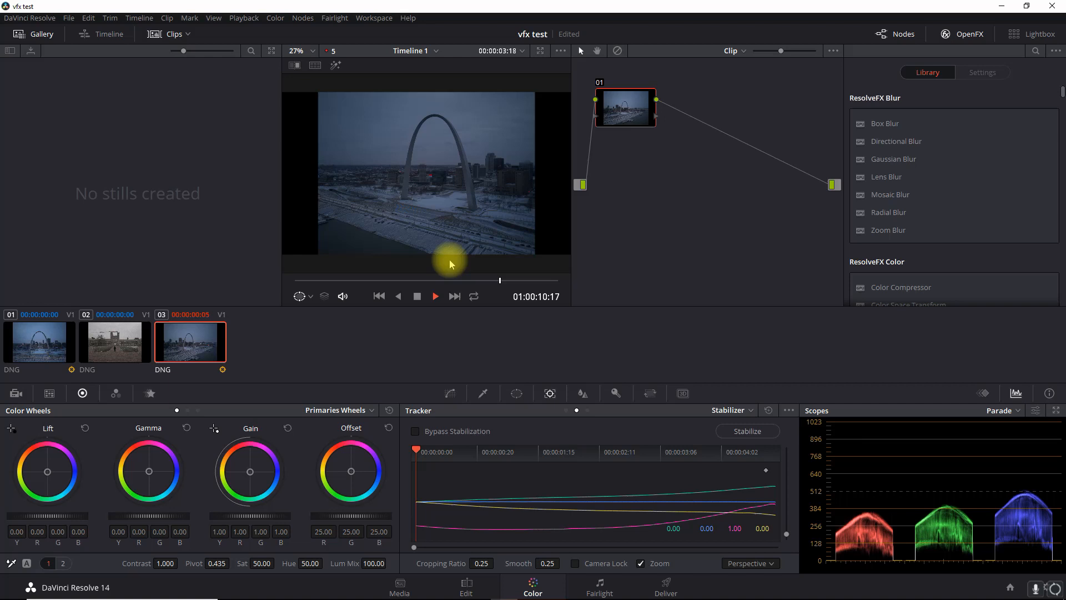
key("space")
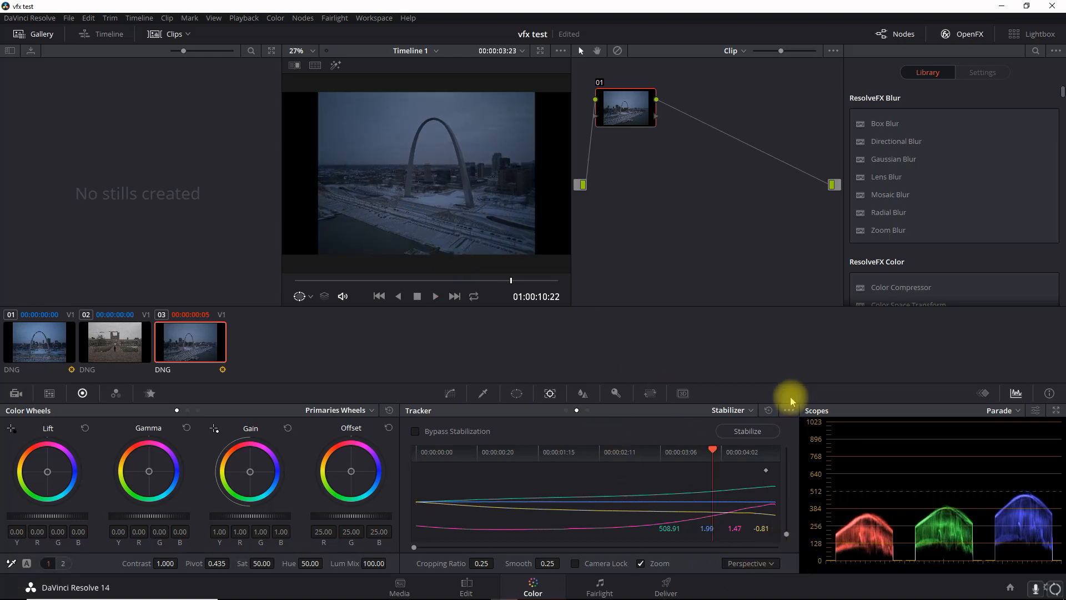
Step: Clear the track and re-stabilize the clip in Similarity mode
left_click(748, 563)
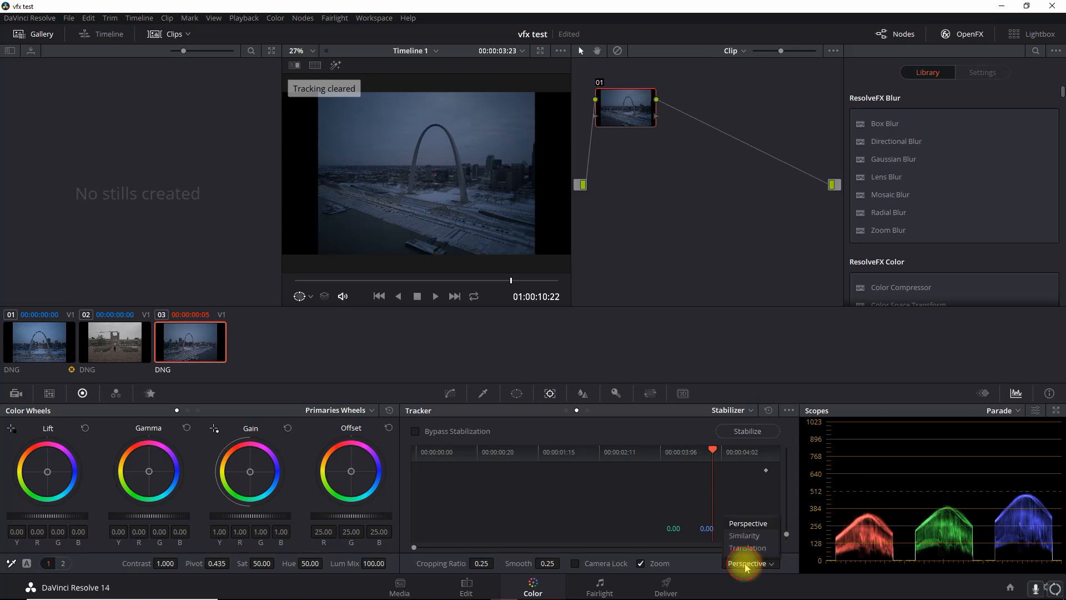
left_click(744, 536)
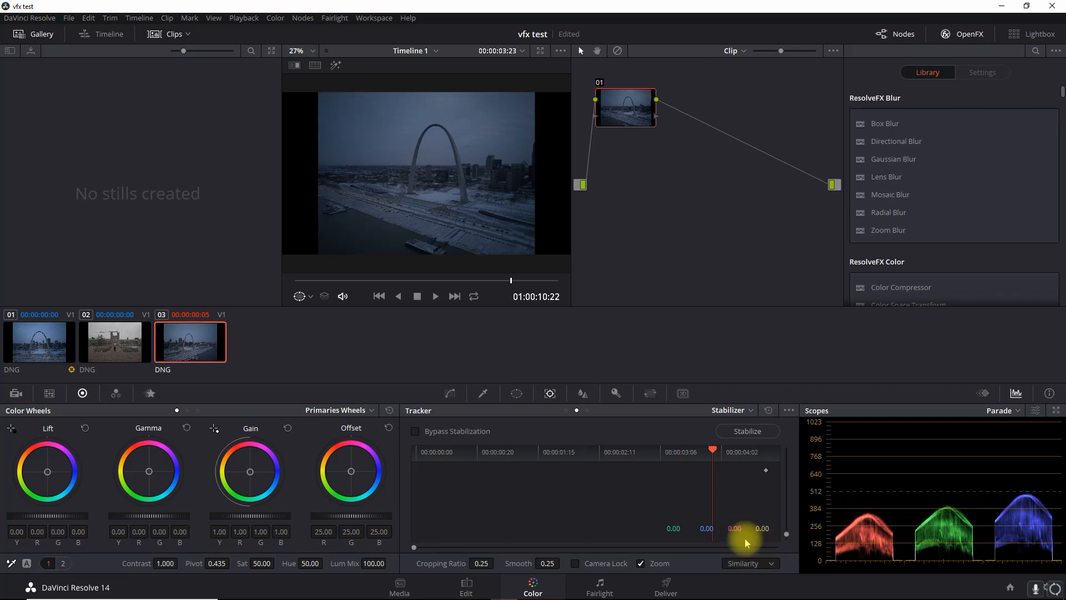
mouse_move(769, 423)
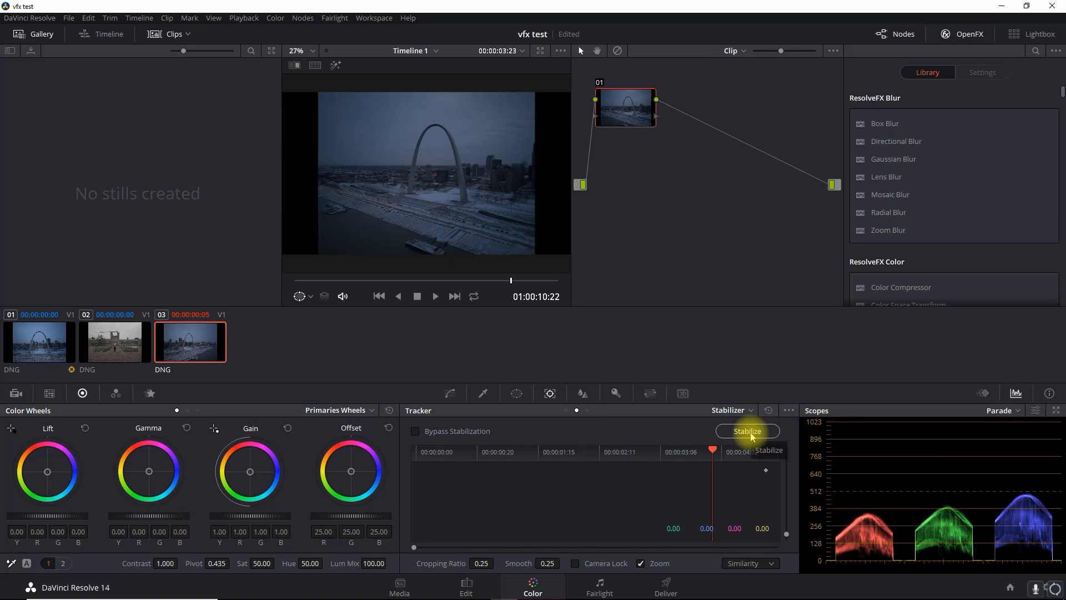
left_click(746, 430)
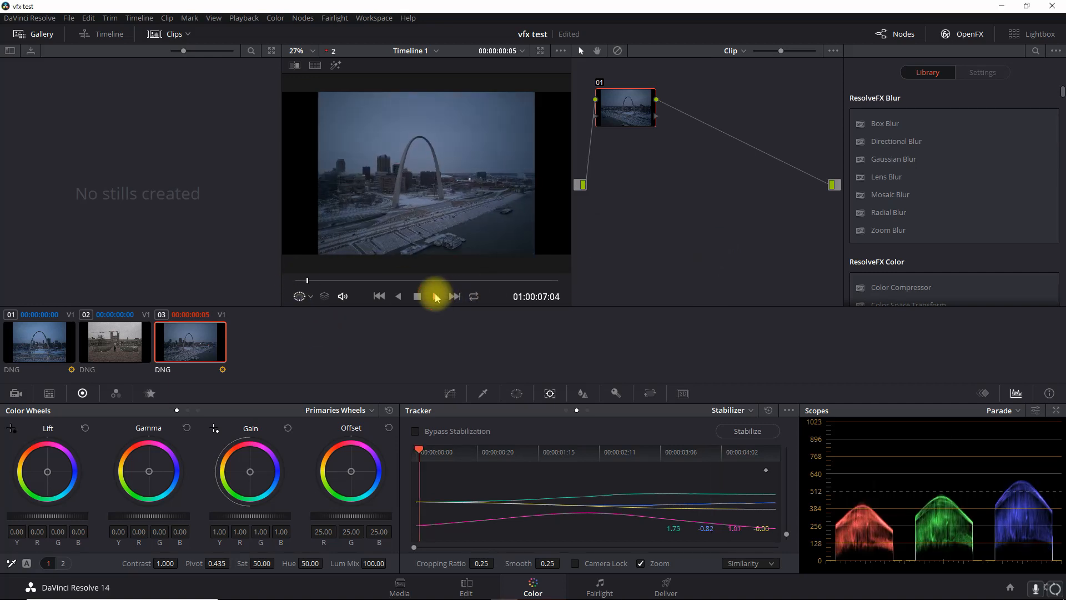
left_click(435, 295)
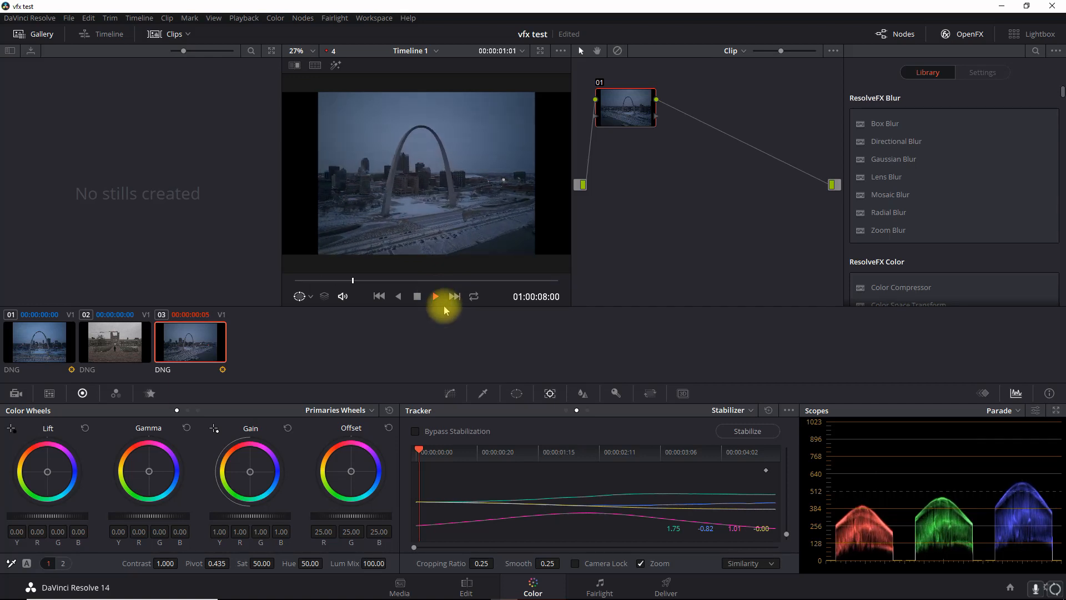
left_click(434, 295)
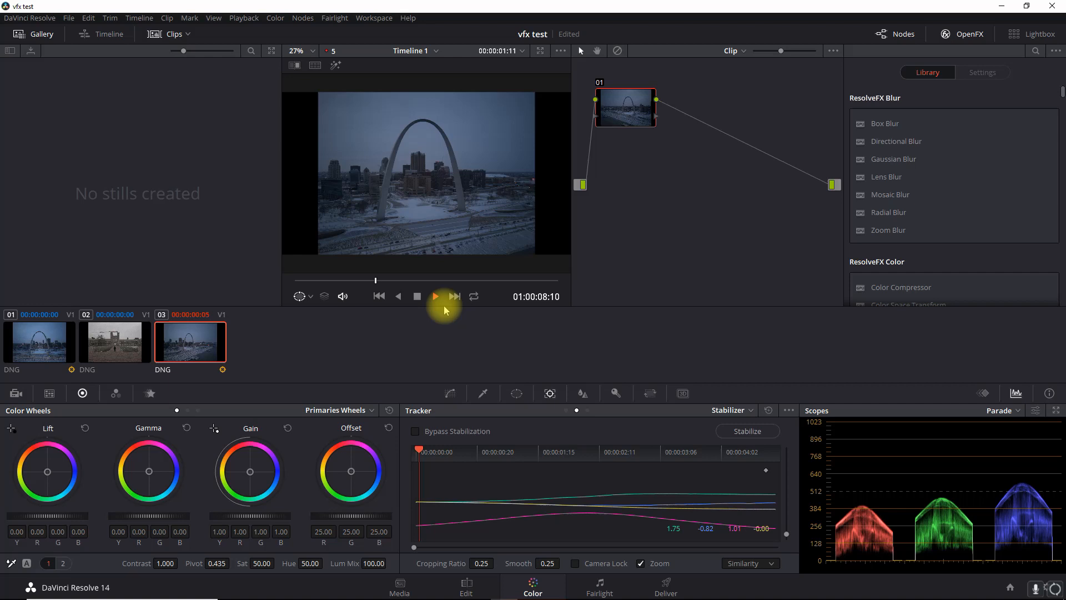
left_click(434, 296)
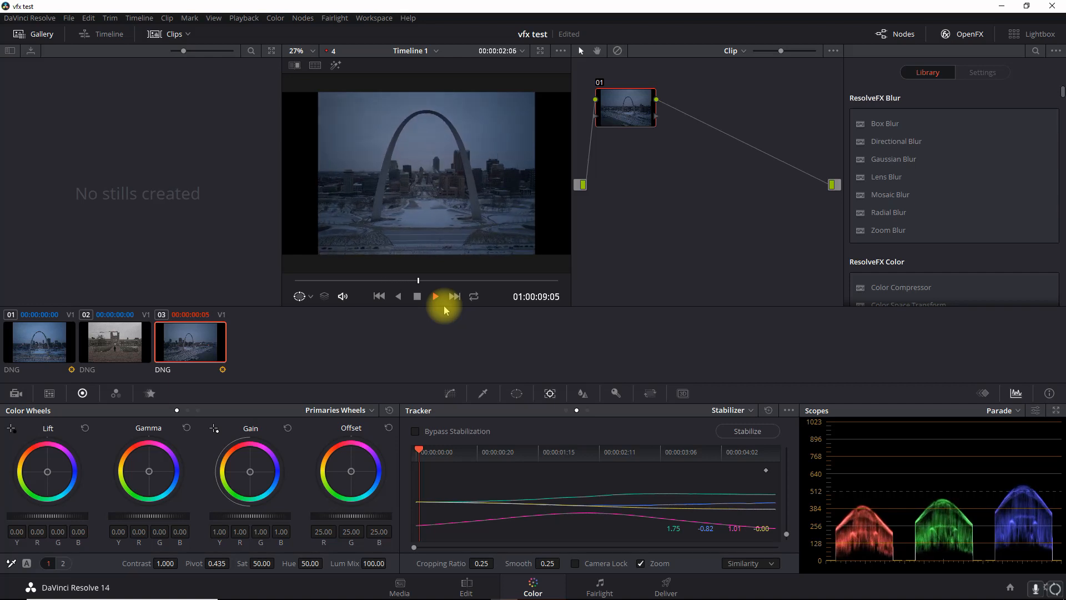
left_click(434, 296)
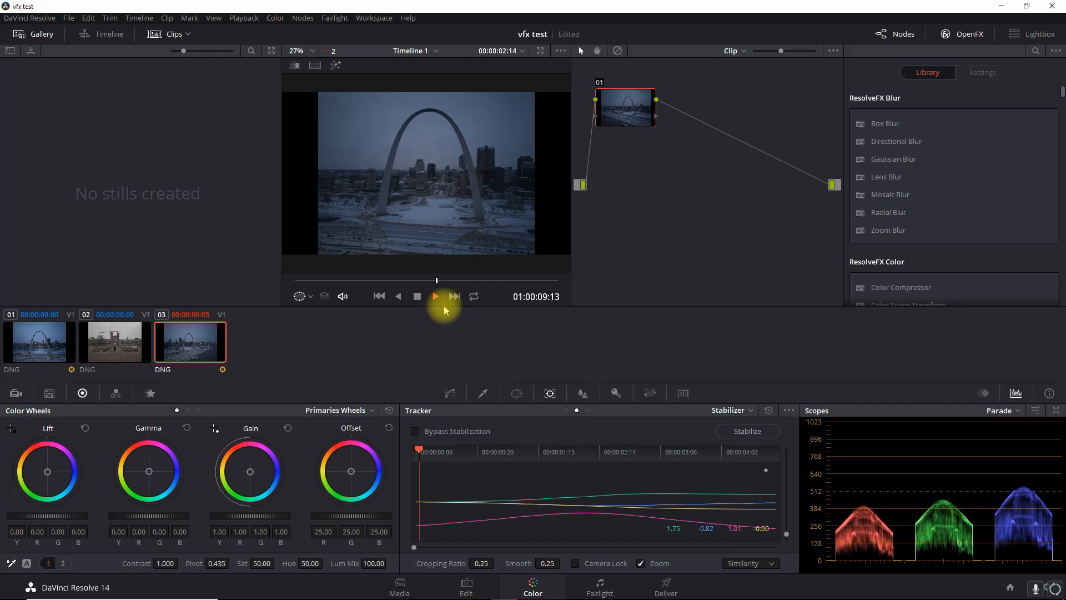
left_click(434, 295)
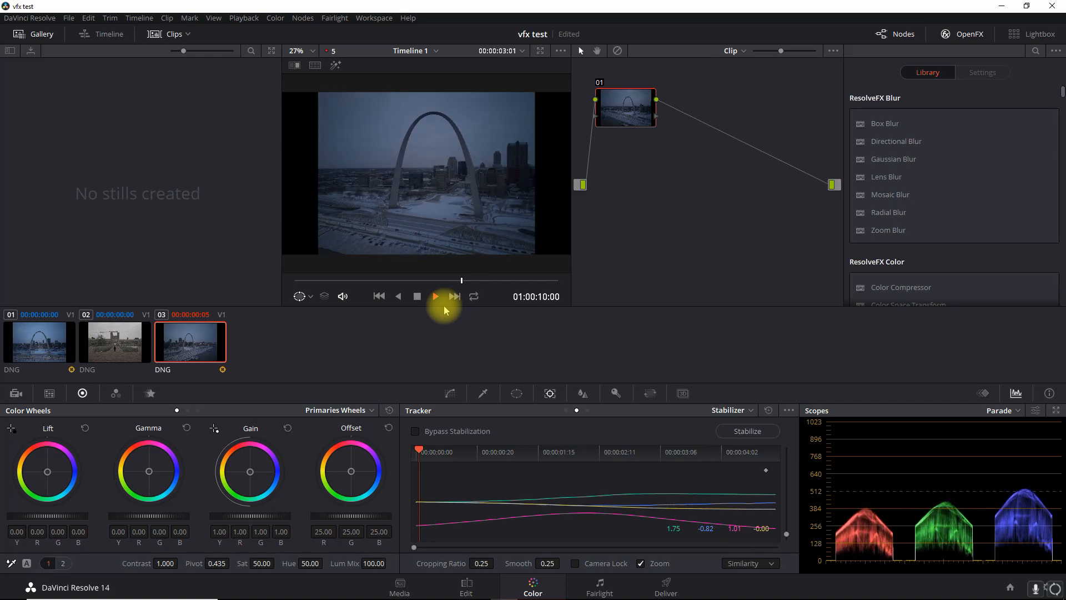
left_click(454, 295)
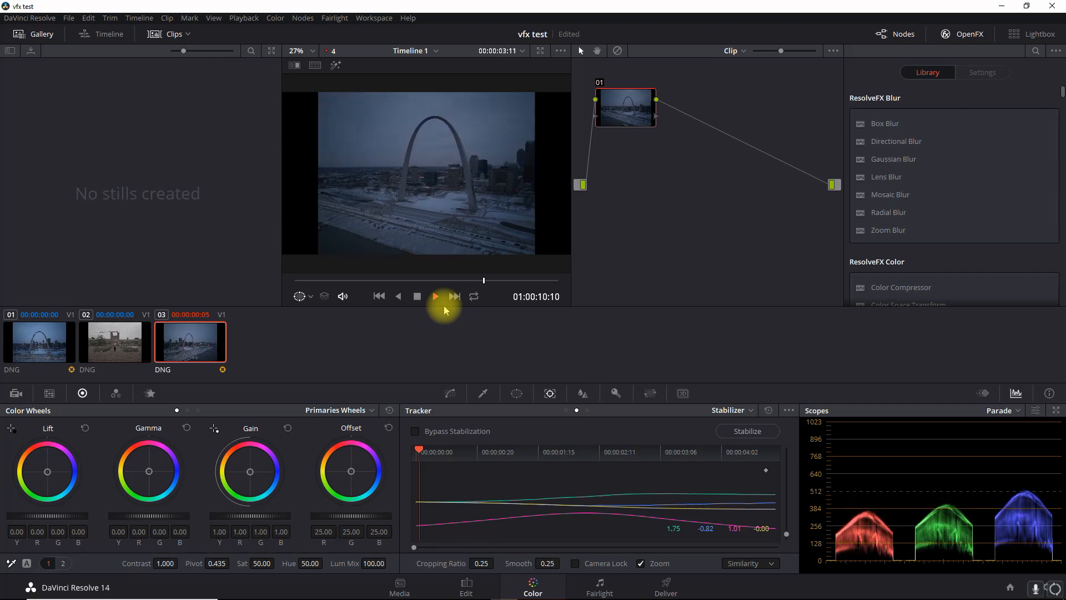
left_click(434, 295)
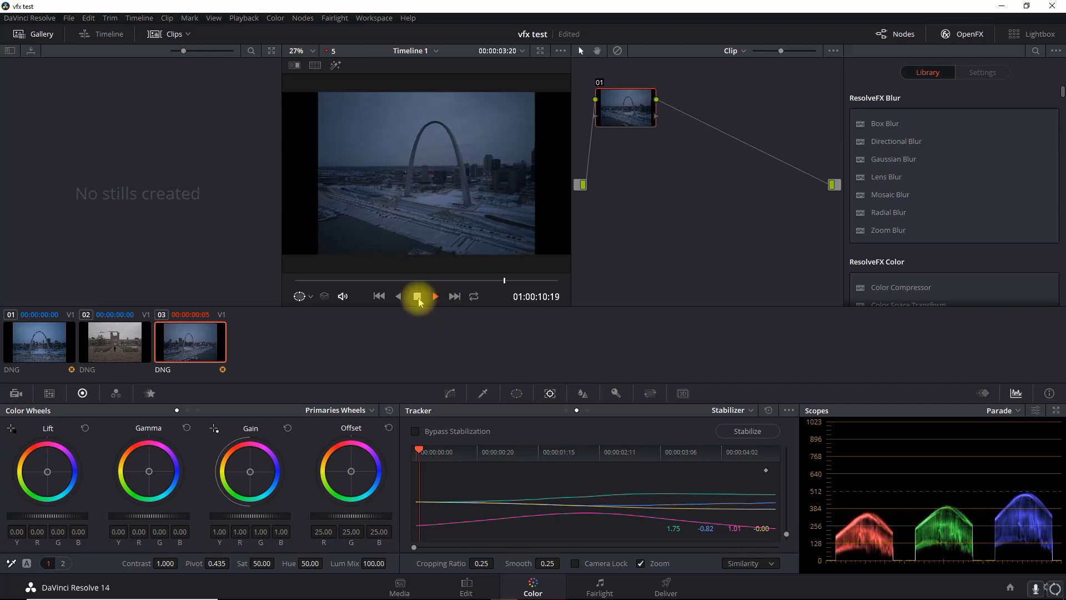
left_click(416, 295)
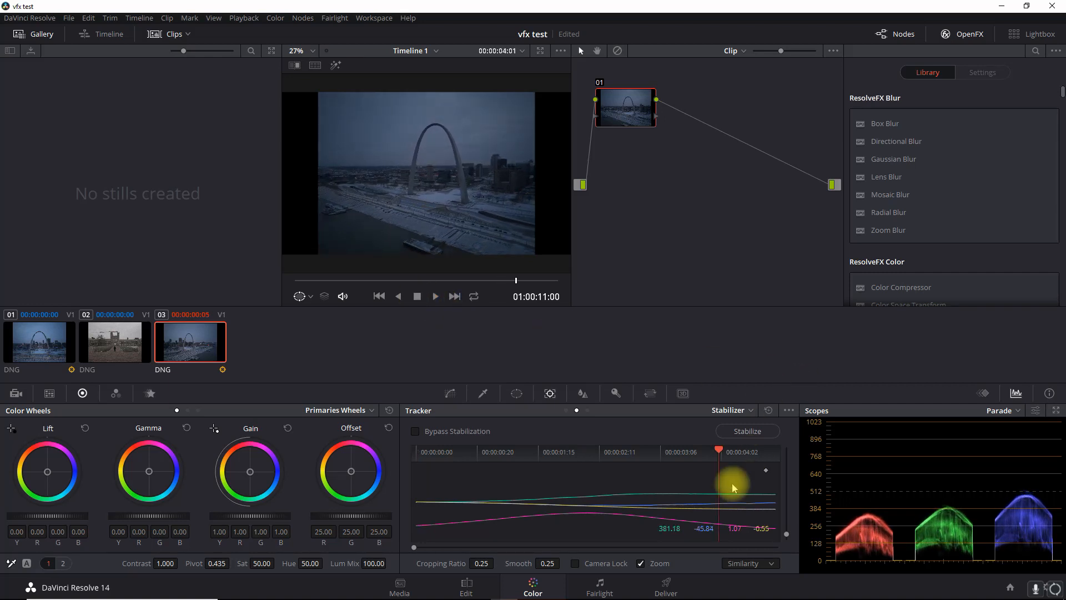
mouse_move(551, 542)
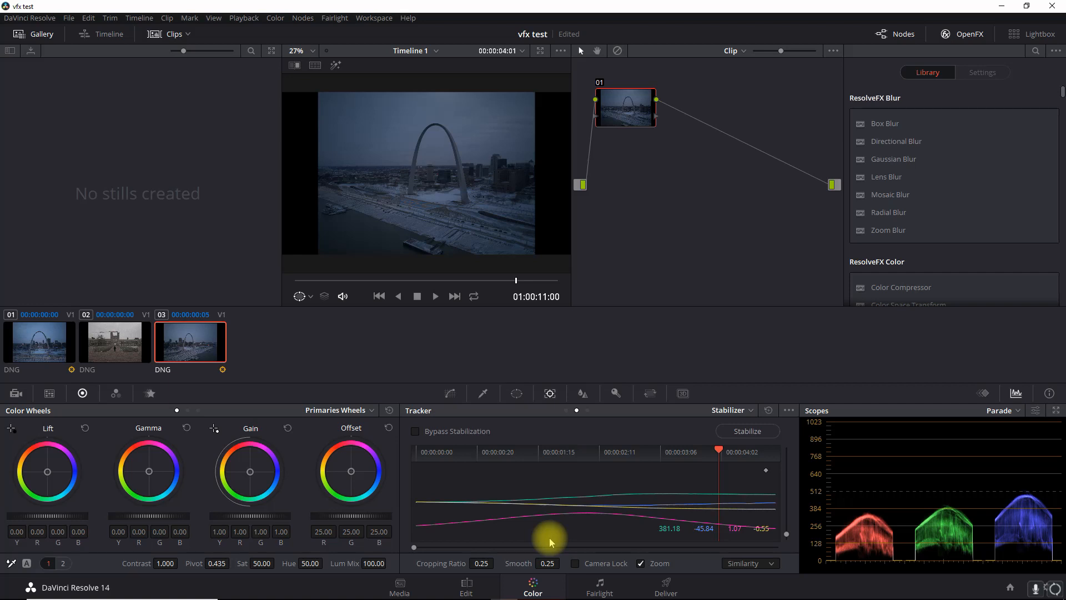
left_click(747, 563)
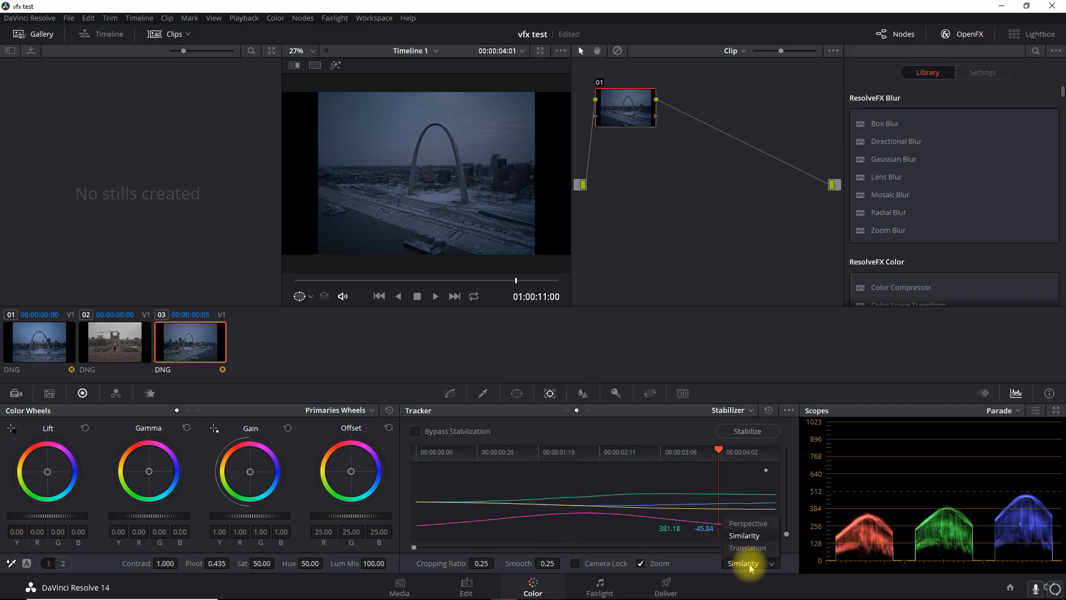
left_click(744, 536)
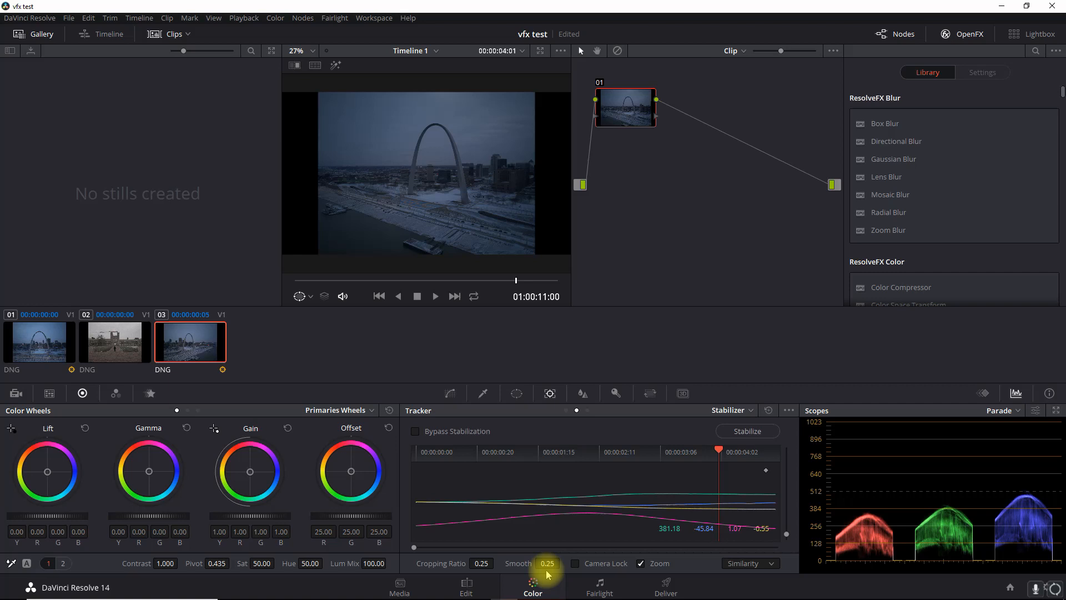
mouse_move(512, 579)
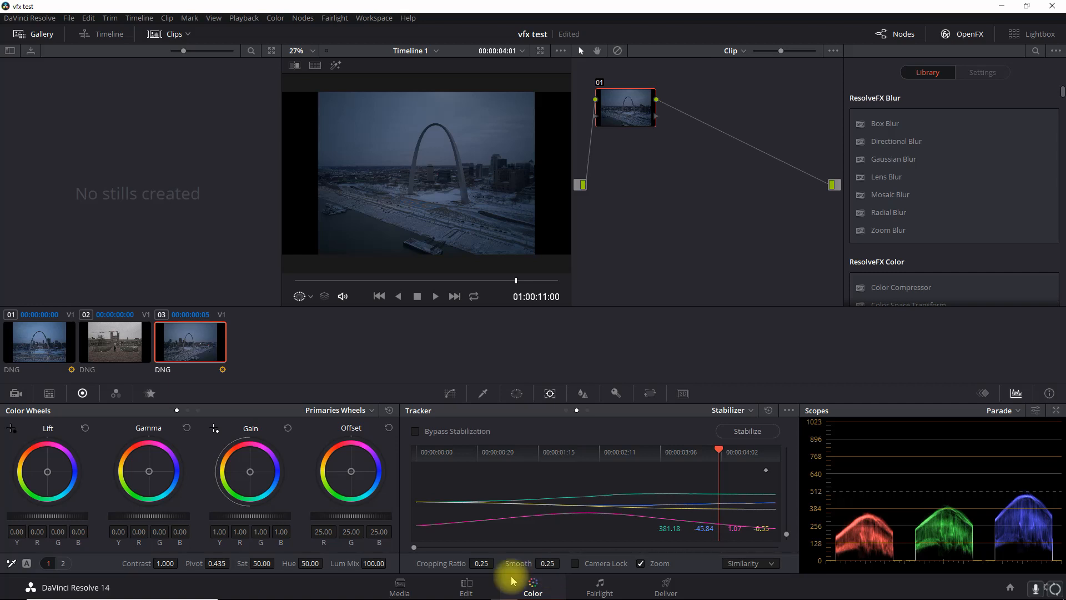
mouse_move(798, 568)
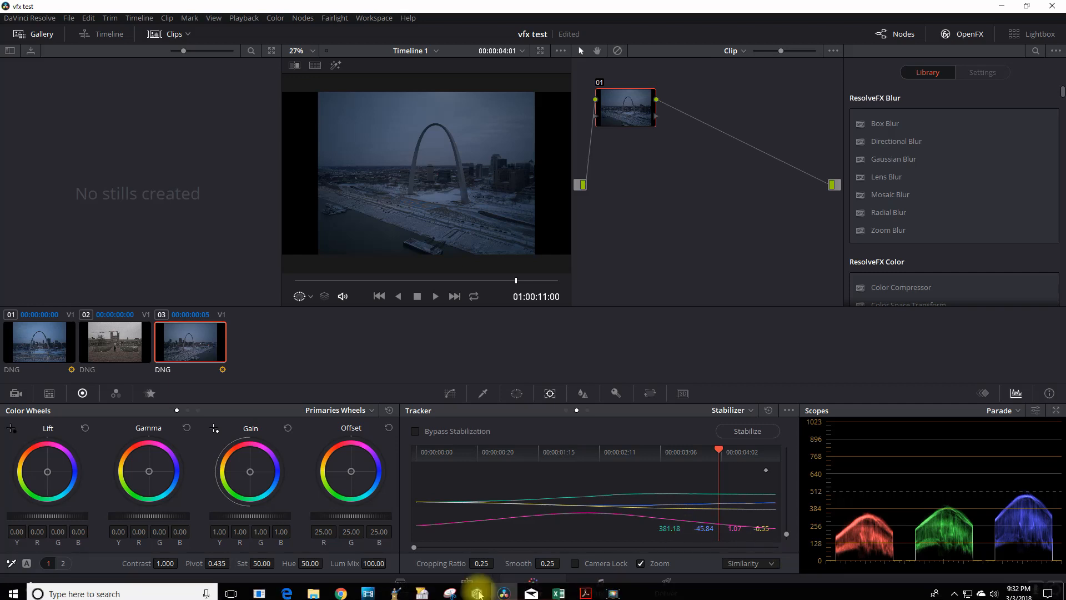
Step: Play and step through the final frames of the WashU hyperlapse clip, then load it for grading
left_click(465, 586)
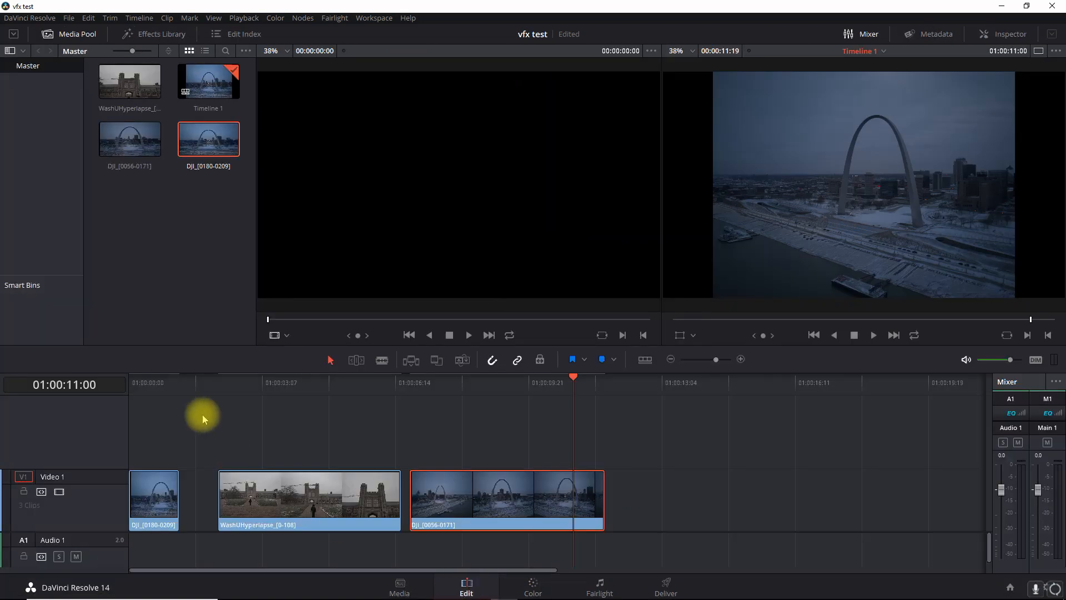
left_click(308, 501)
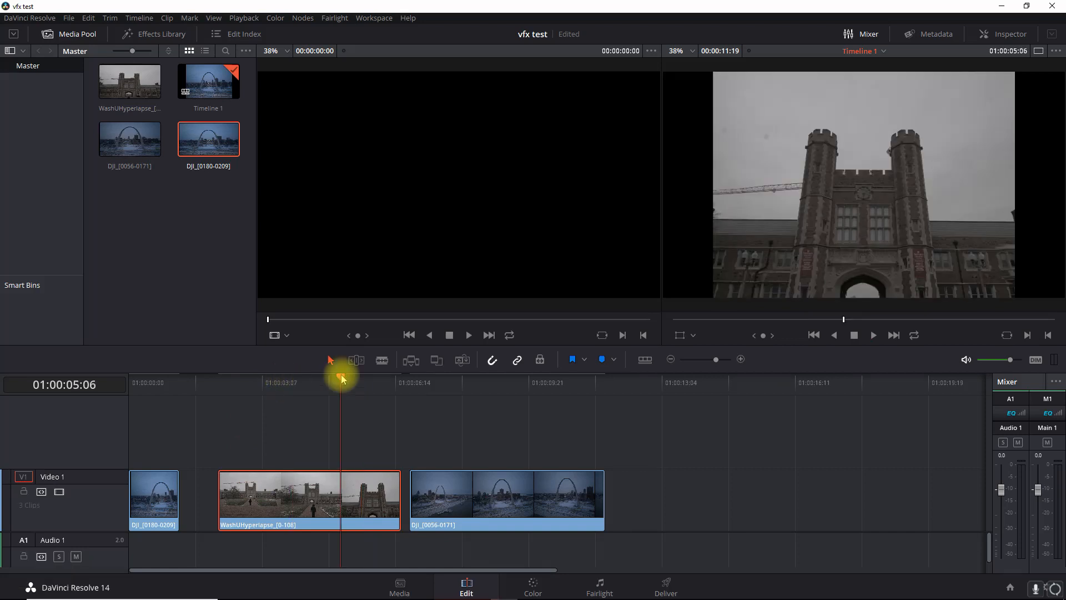
key("space")
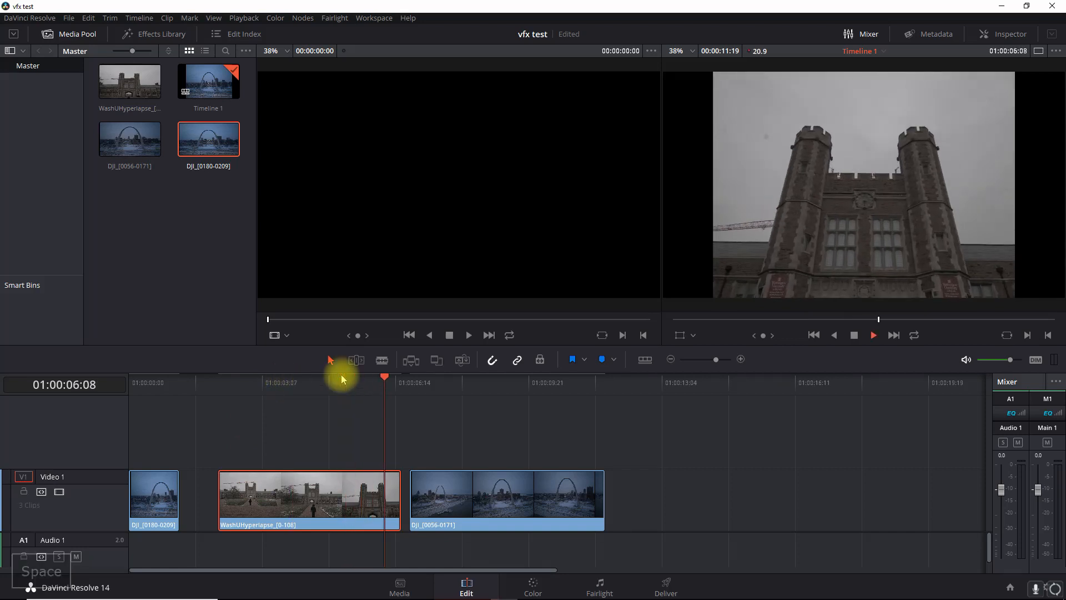
key("Right")
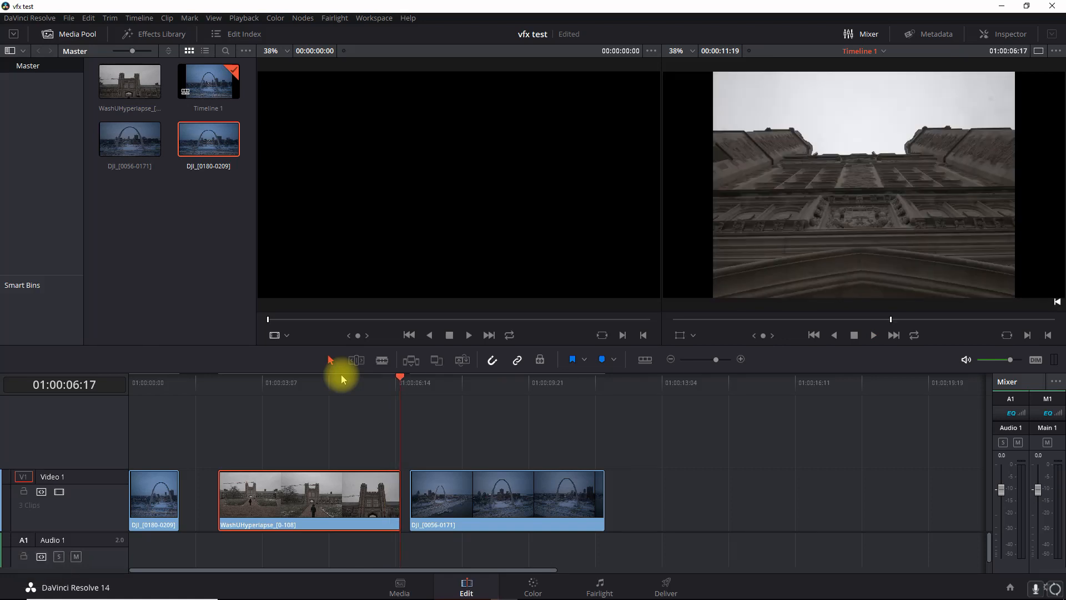
key("Left")
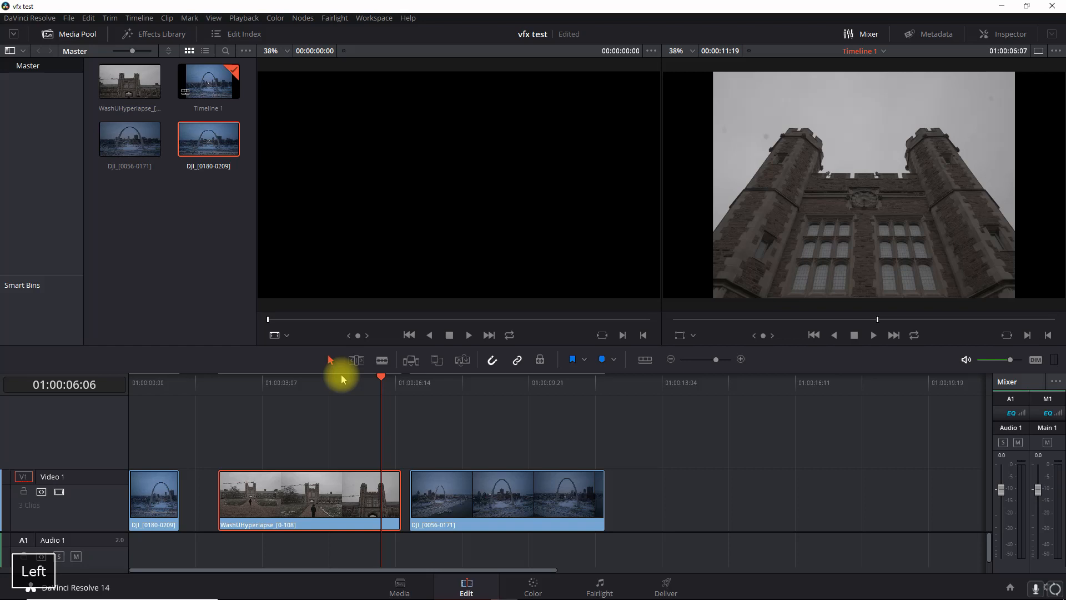
left_click(532, 586)
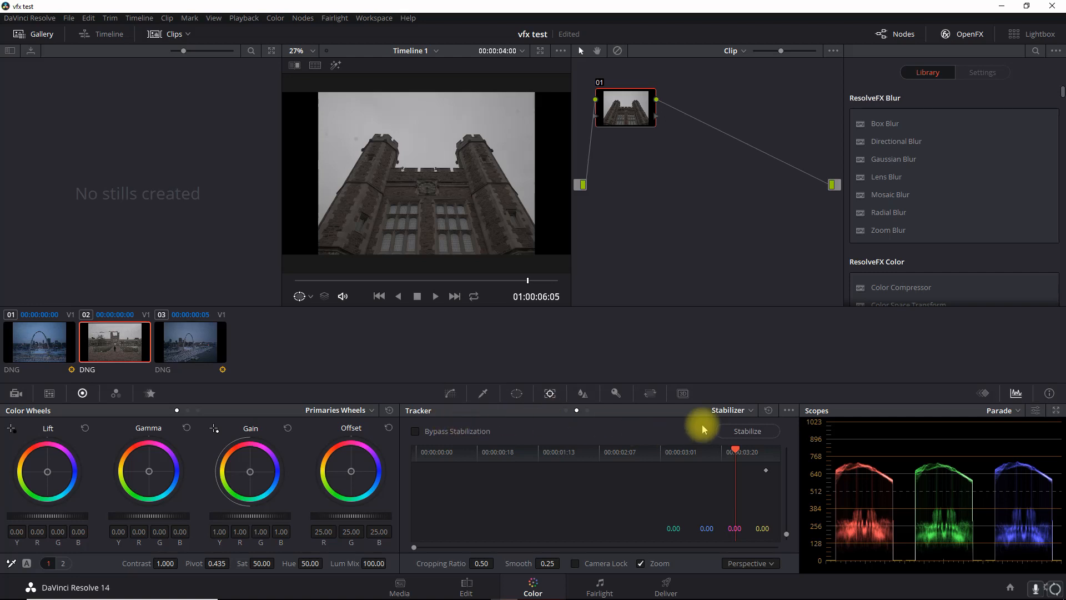
mouse_move(715, 483)
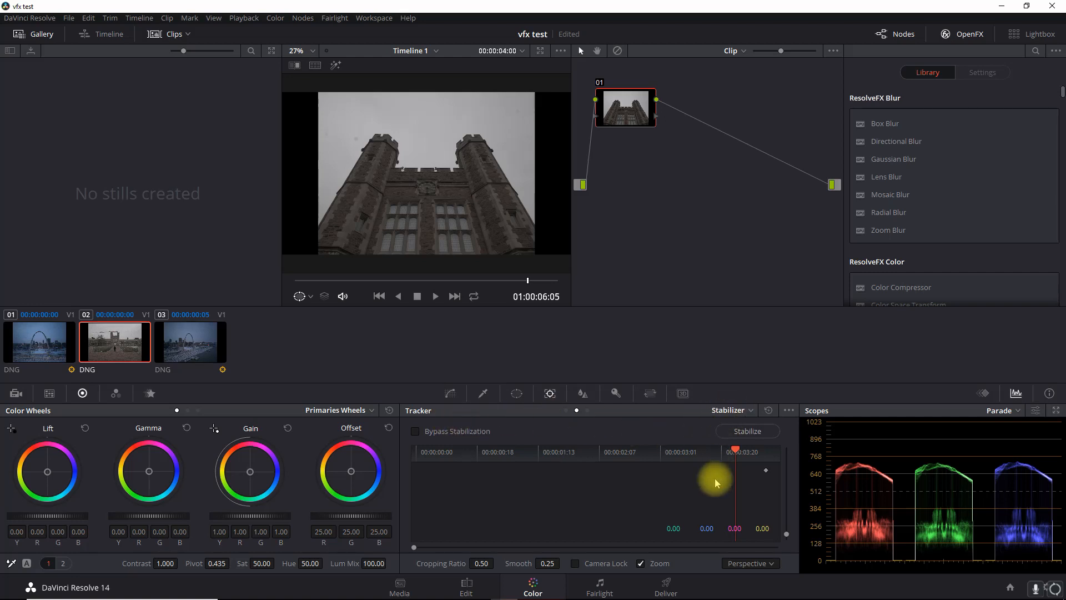
mouse_move(749, 563)
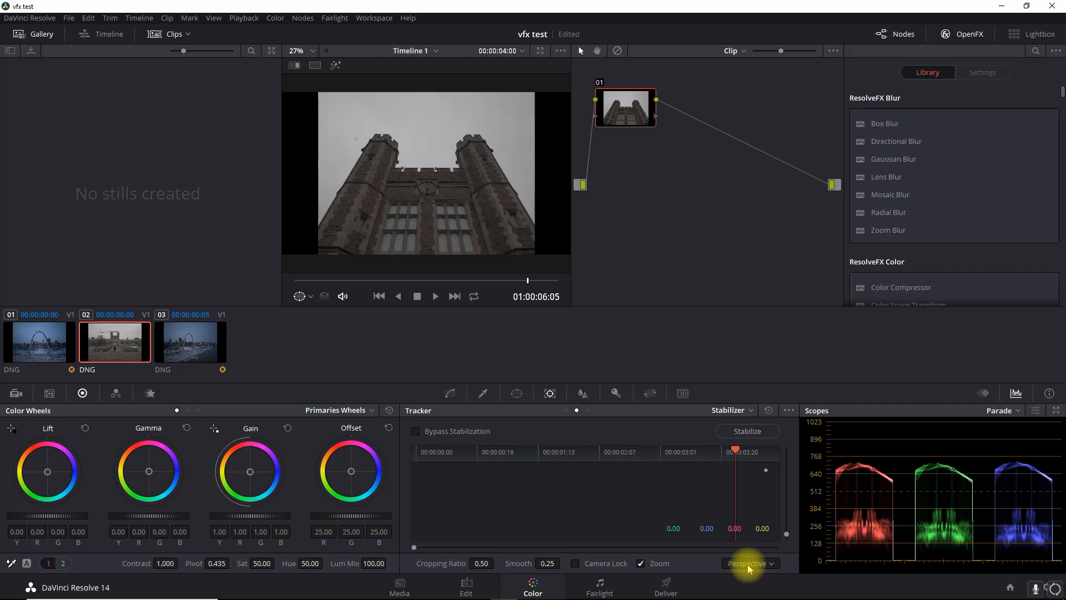
Step: Stabilize the WashU hyperlapse clip with a 0.25 cropping ratio
left_click(747, 563)
type("0.25")
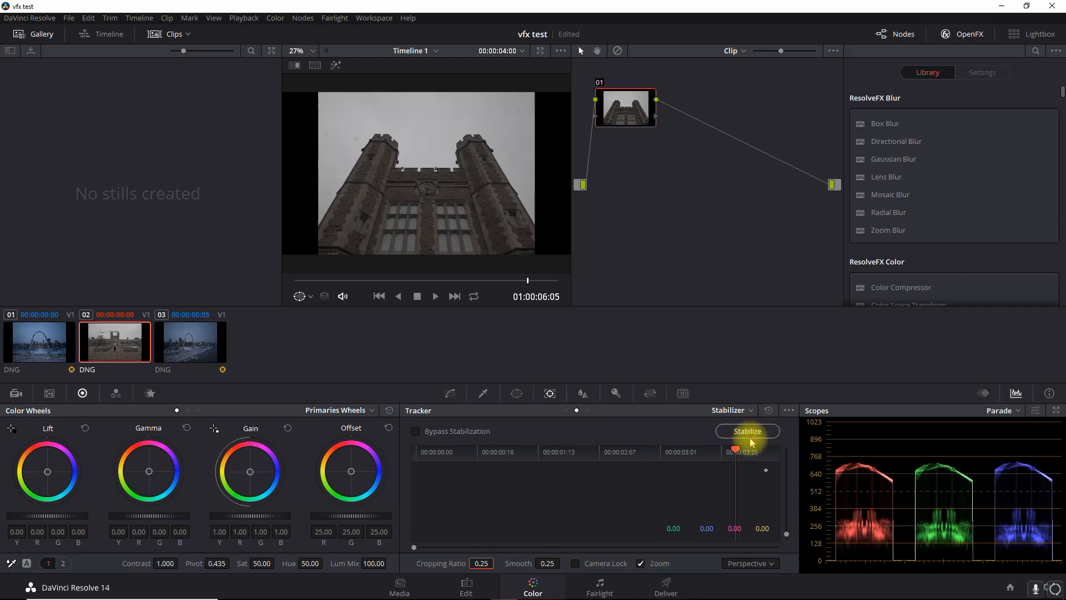
left_click(746, 430)
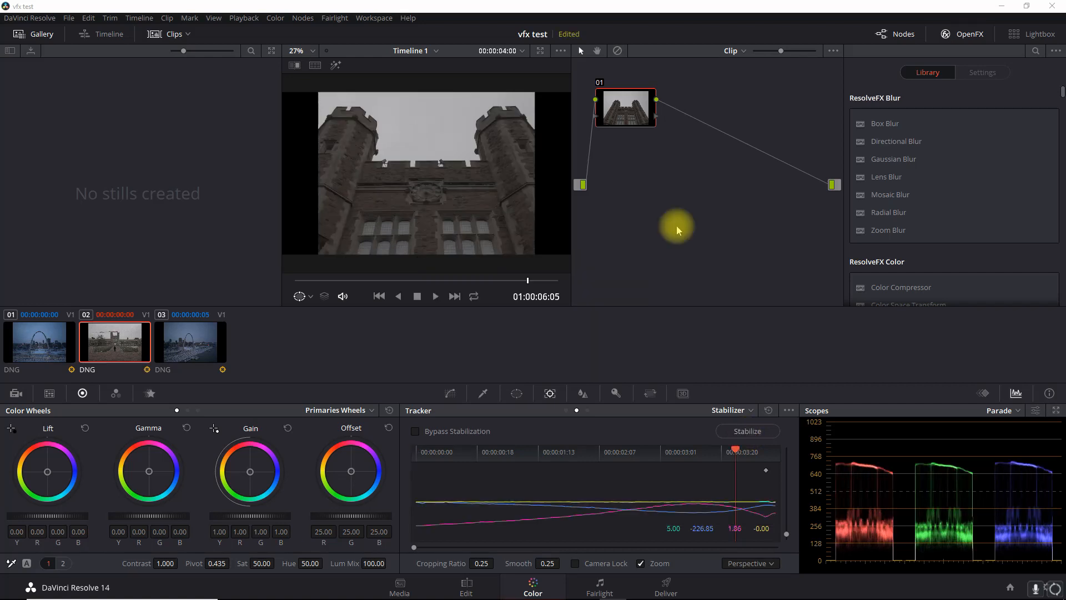
mouse_move(292, 279)
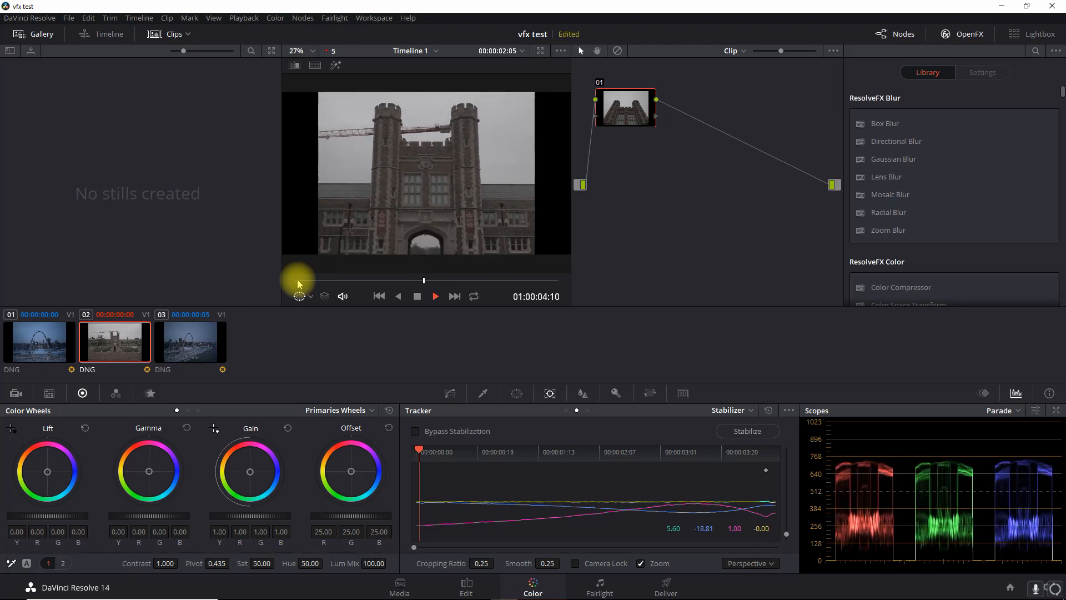
Step: Review the stabilized hyperlapse clip in the viewer and return to the Edit page
left_click(435, 296)
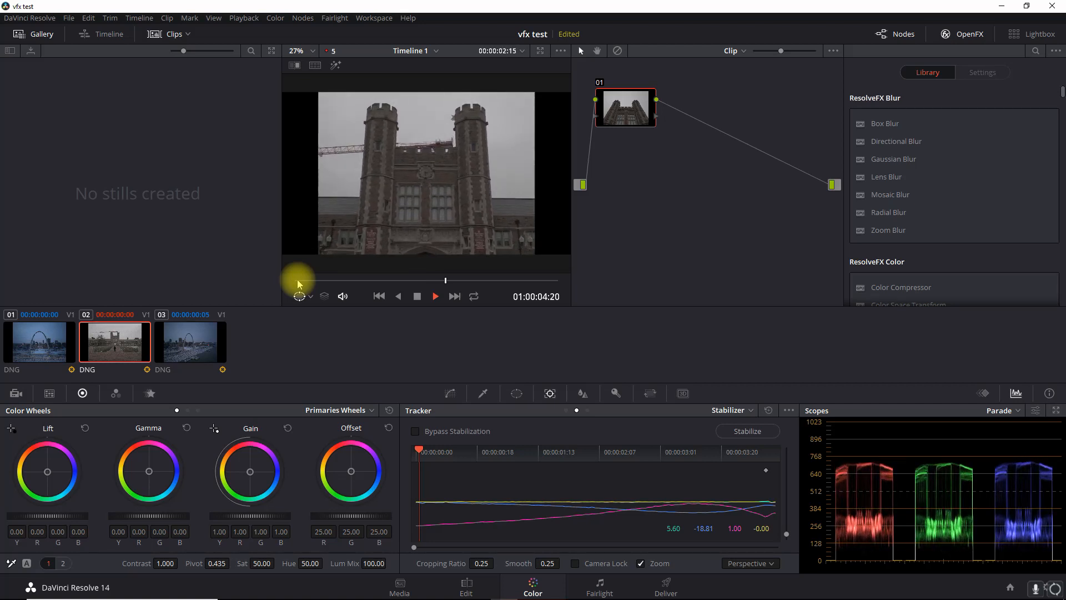
left_click(434, 295)
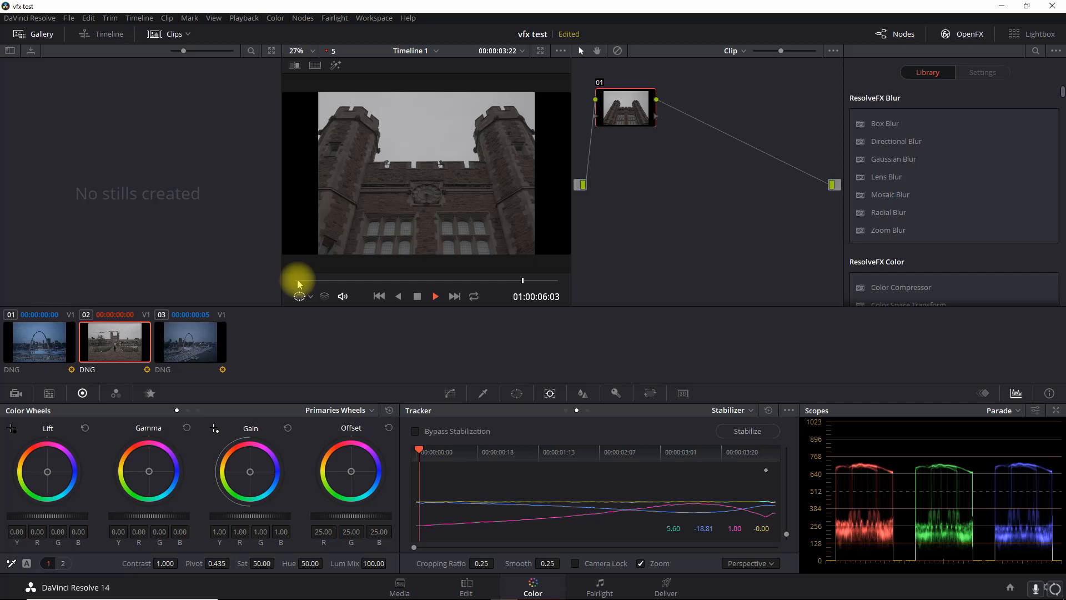
key("space")
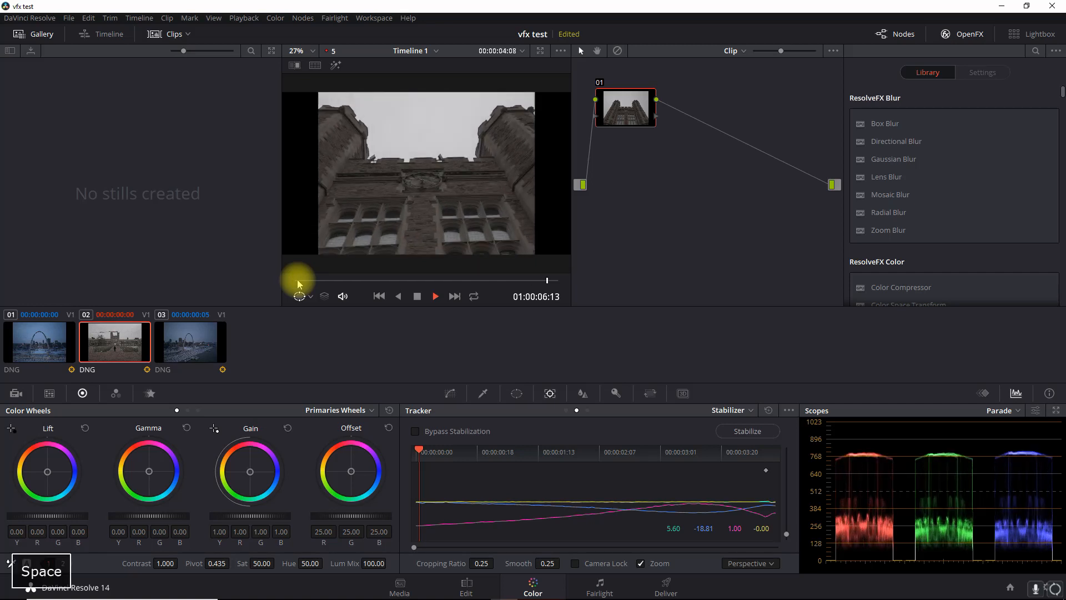
left_click(190, 340)
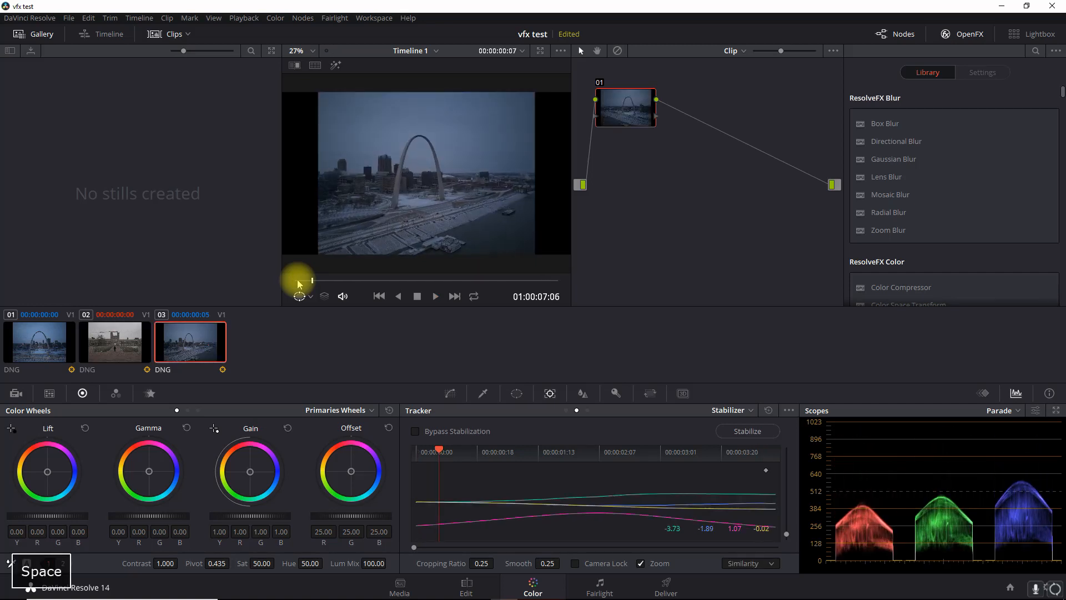
left_click(465, 586)
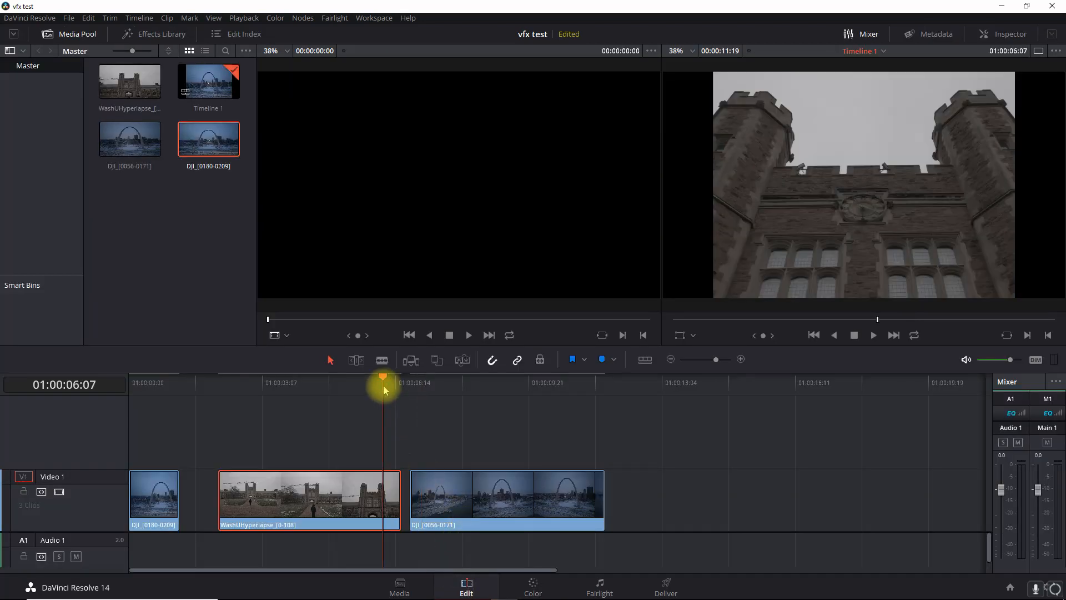
Step: Step through the hyperlapse frames with the arrow keys to land on 01:00:06:13
key("Right")
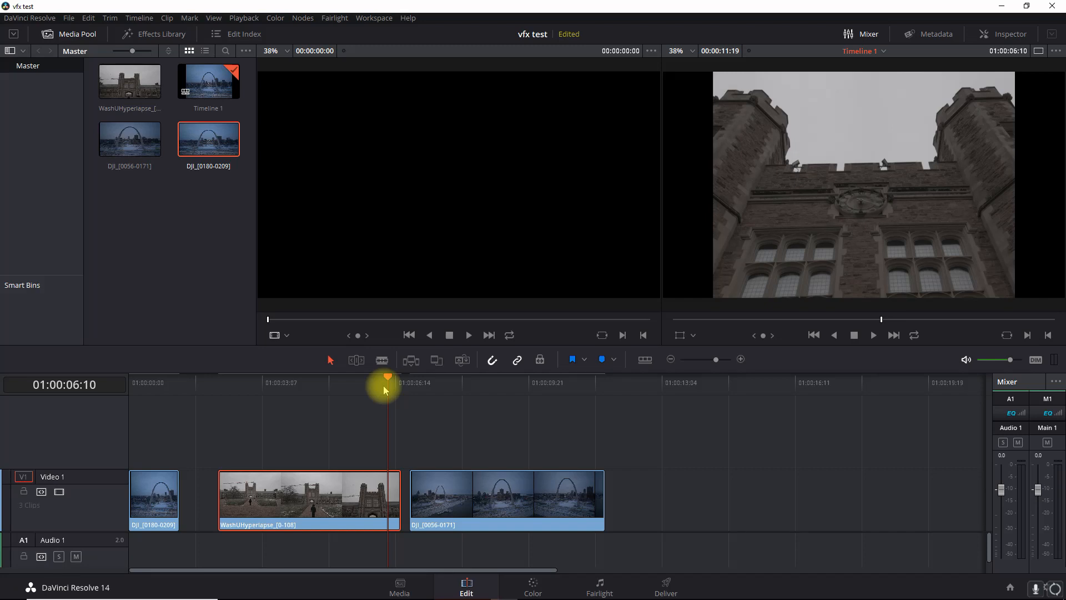
key("Right")
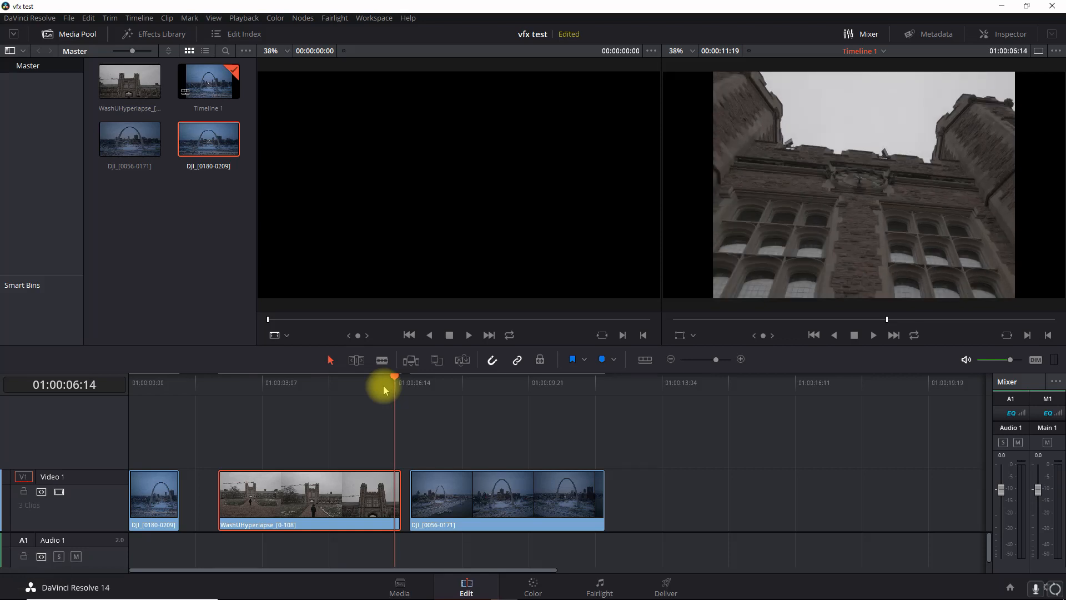
key("Right")
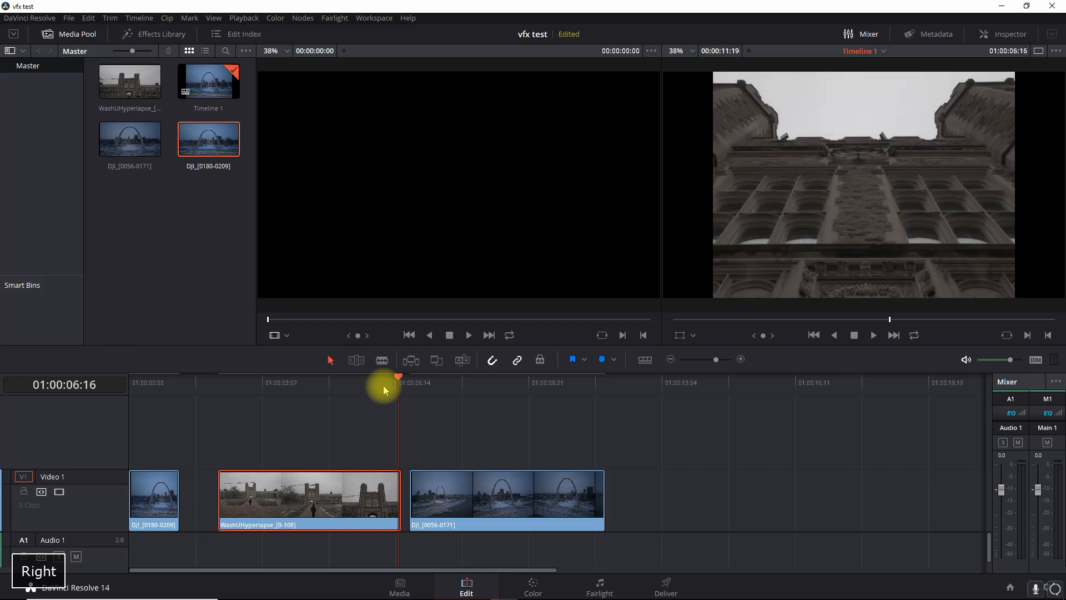
key("Left")
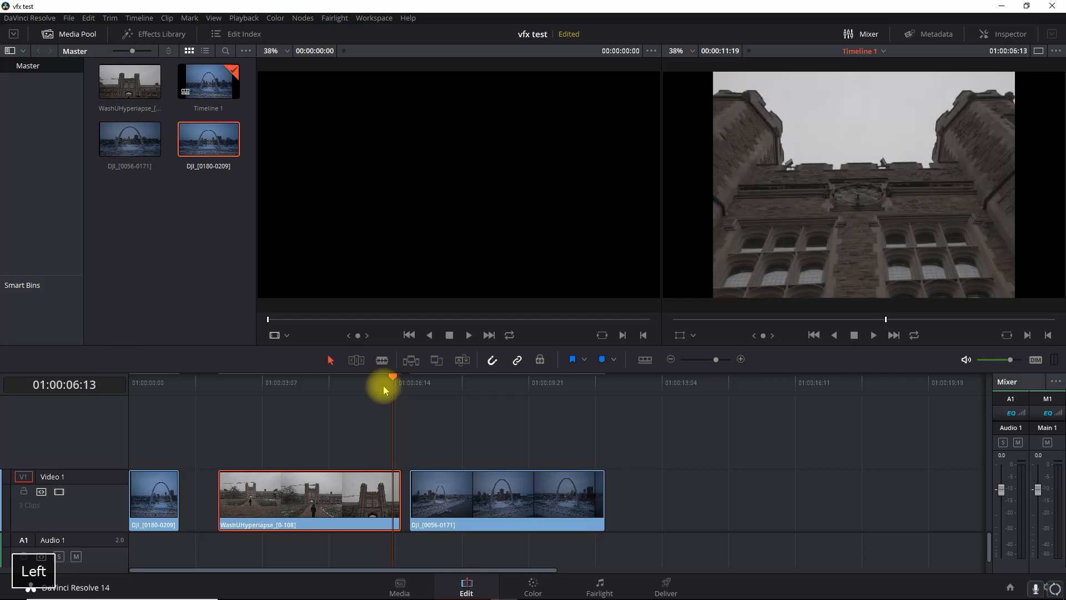
mouse_move(372, 452)
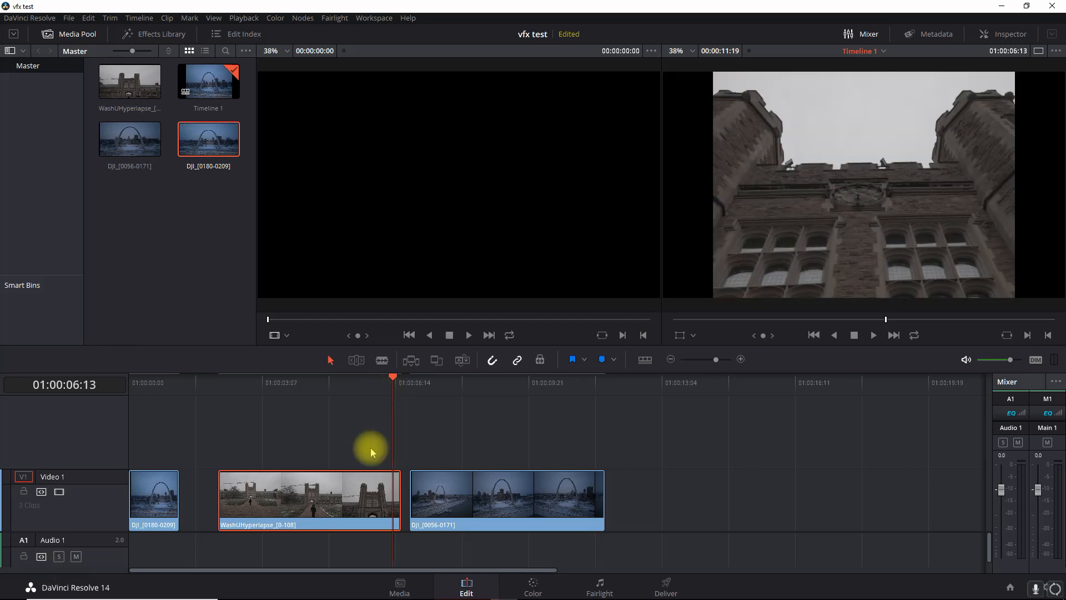
mouse_move(1007, 23)
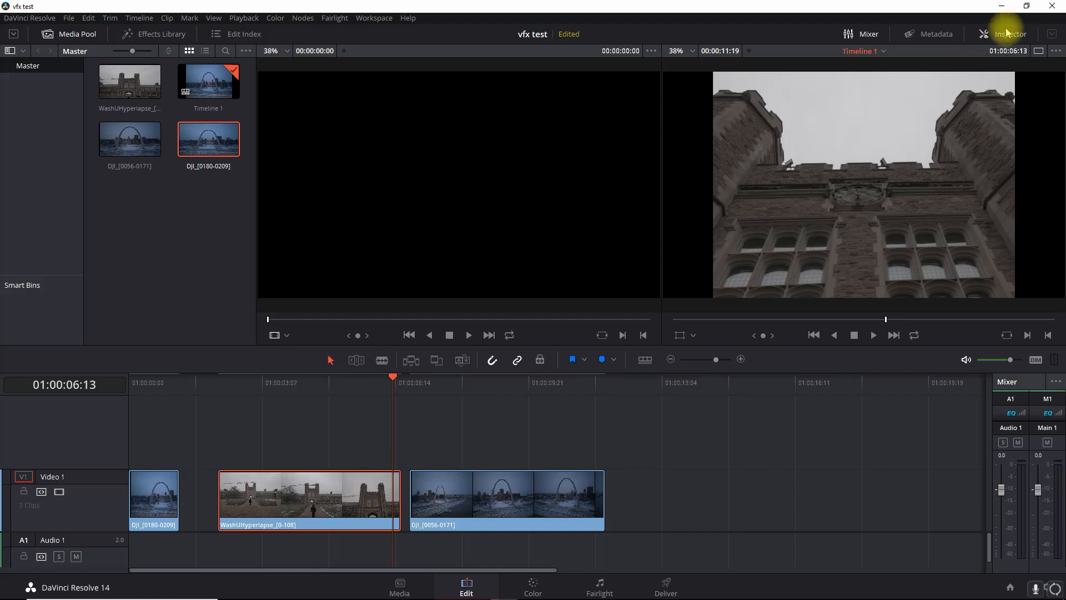
Step: Try tilting the clip's Rotation Angle up to about 5.8, then reset it to 0
left_click(1008, 33)
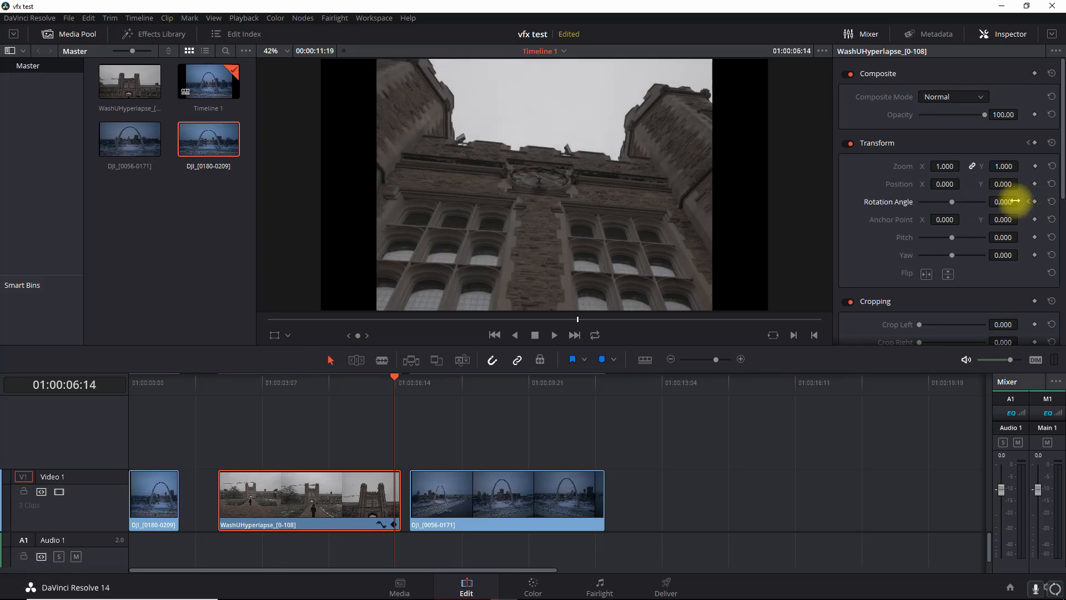
left_click(1022, 199)
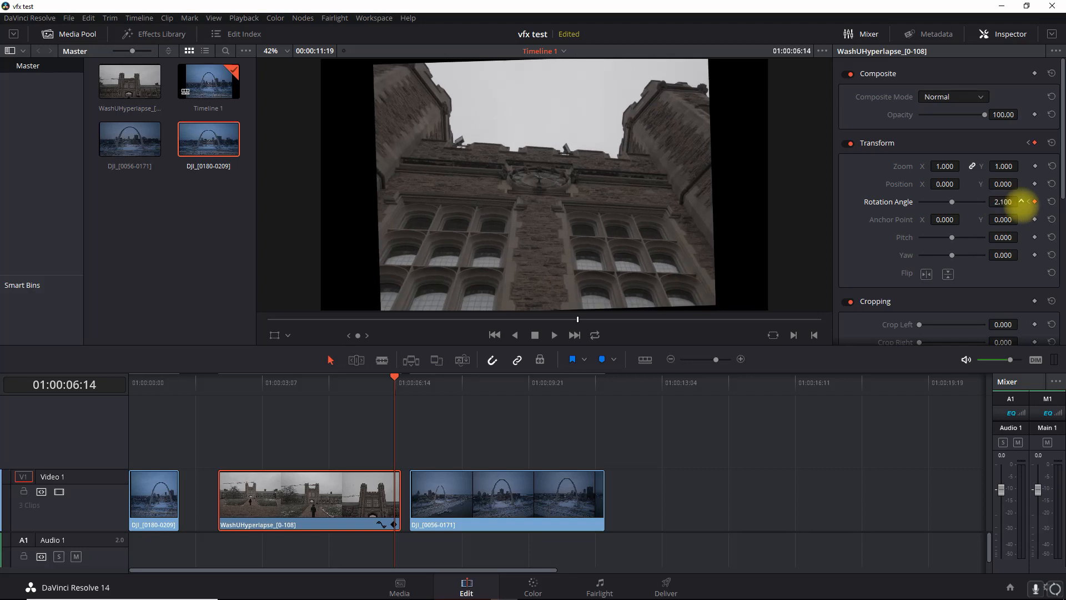
left_click(1021, 200)
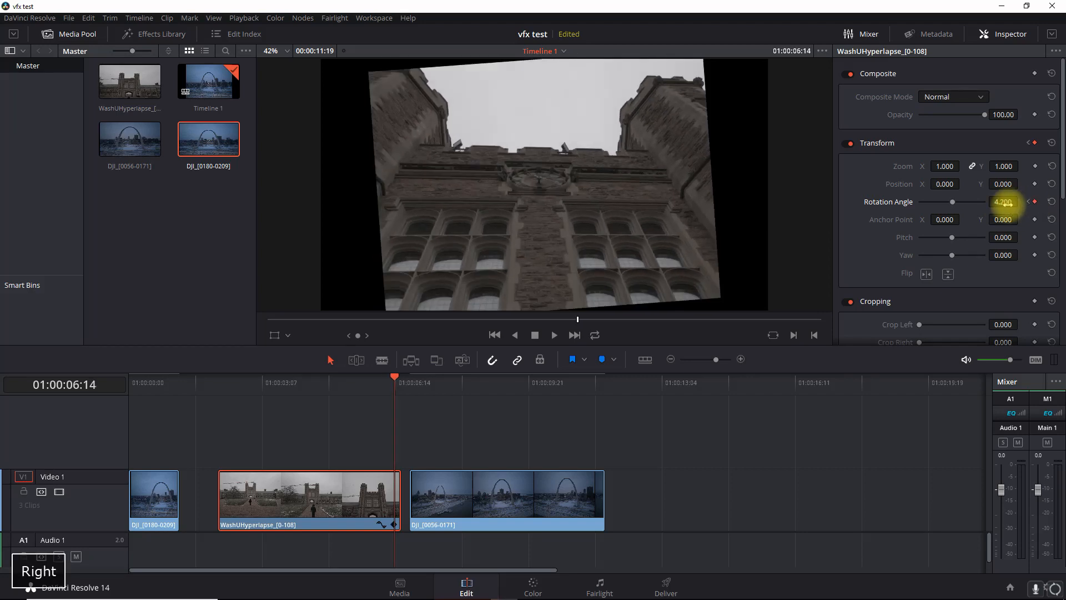
left_click(1025, 199)
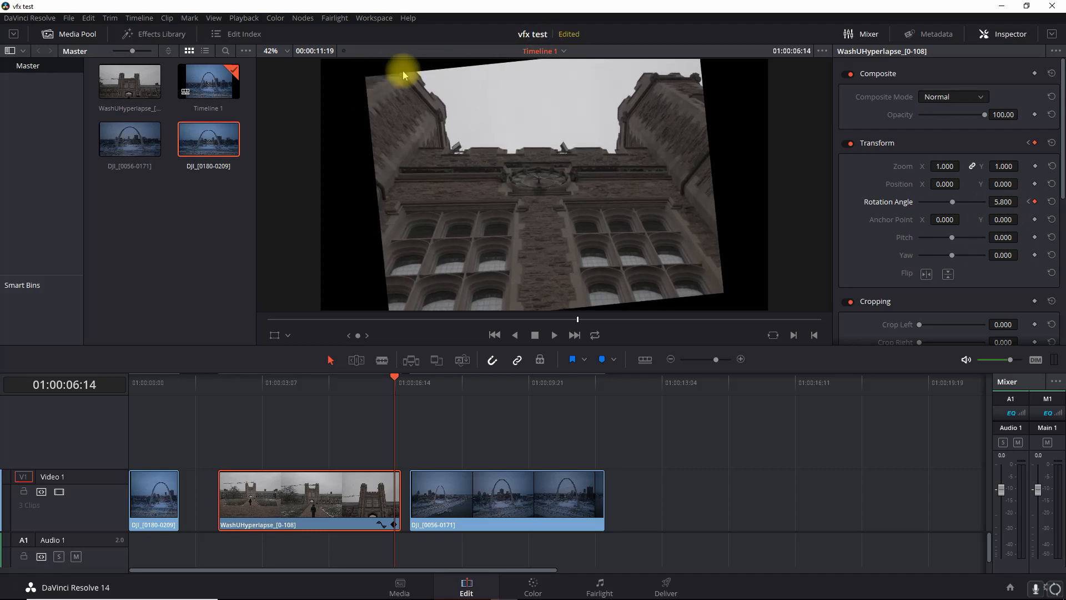
mouse_move(781, 253)
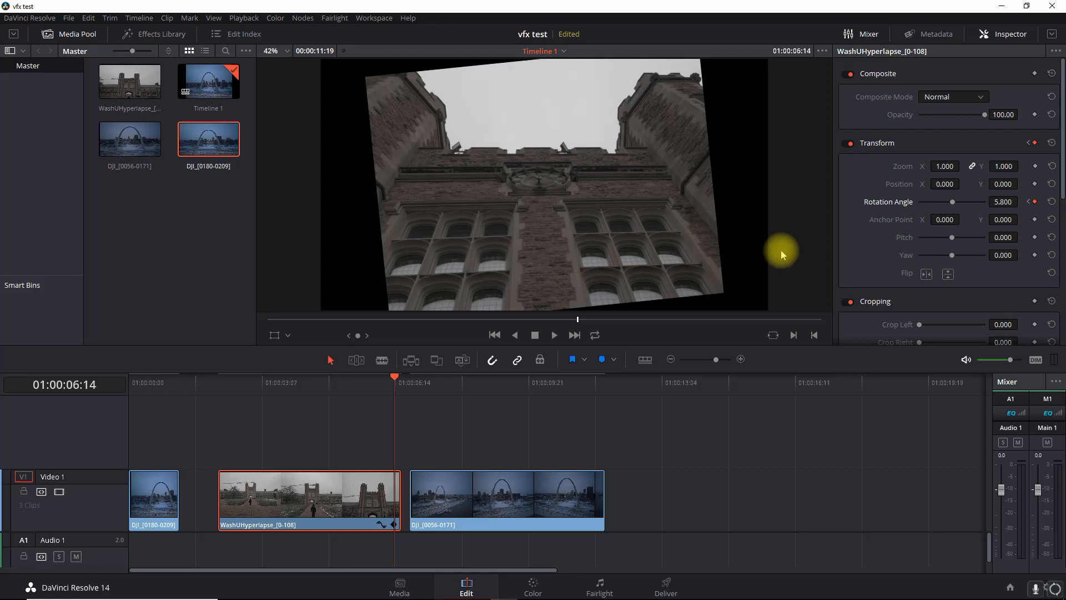
mouse_move(685, 317)
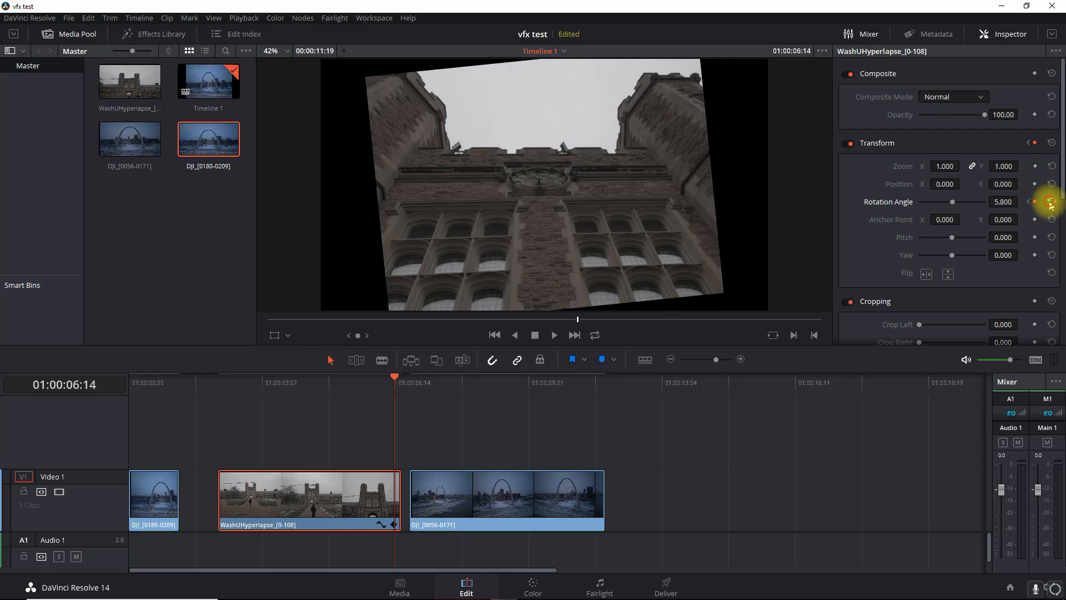
left_click(1051, 201)
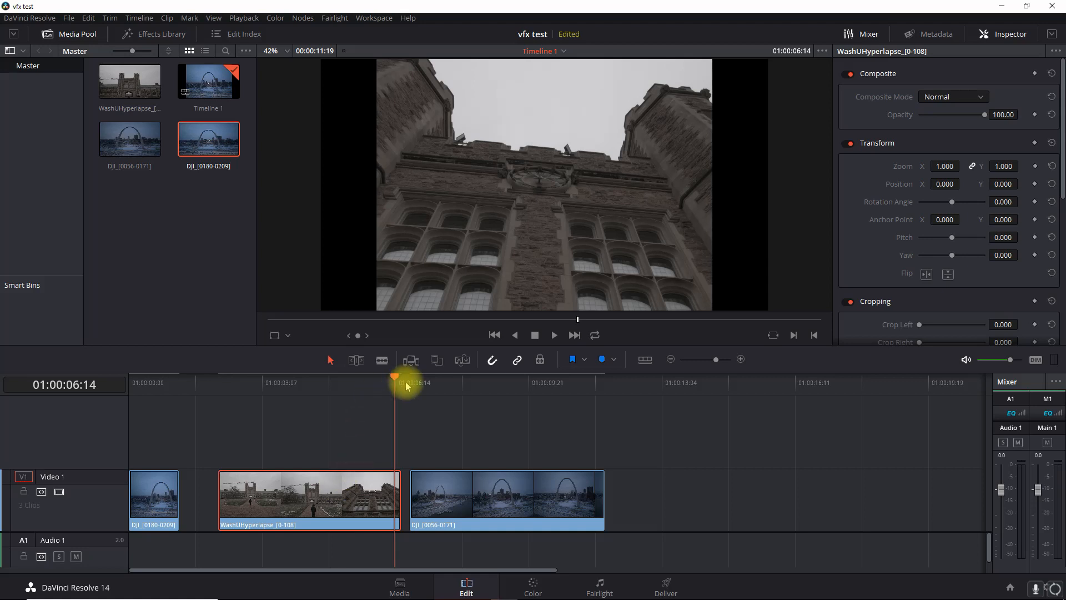
Step: Zoom the timeline in and blade-cut the hyperlapse clip at the first skewed frame
key("Left")
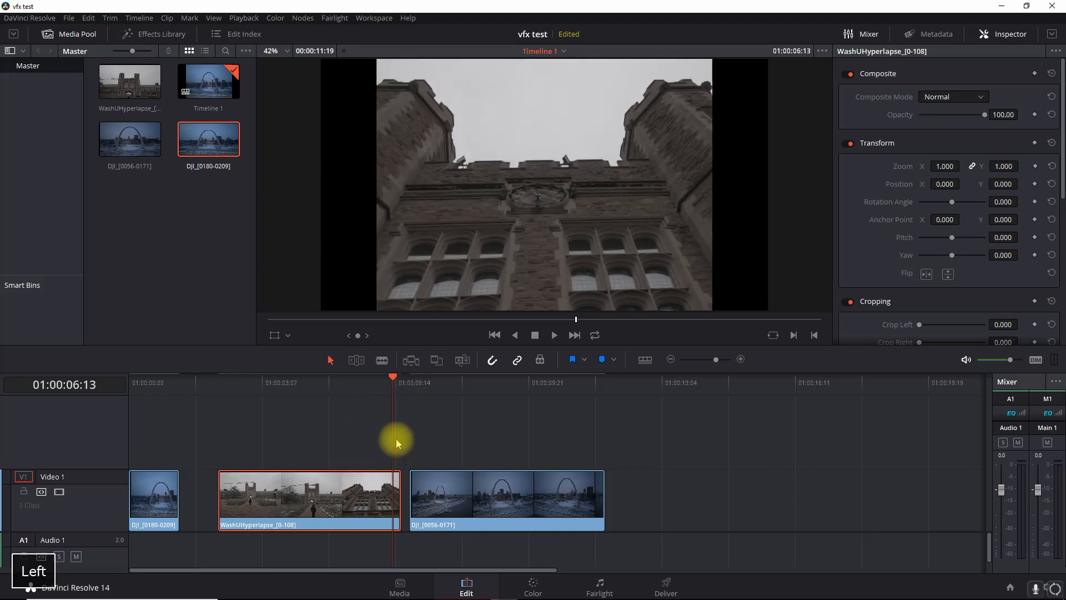
left_click(741, 359)
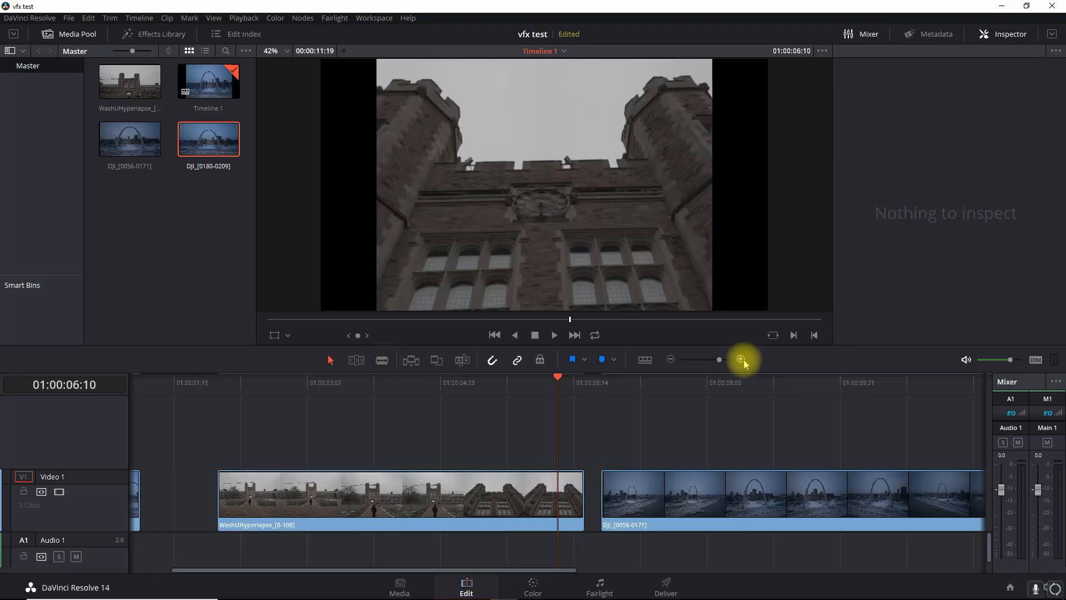
key("Right")
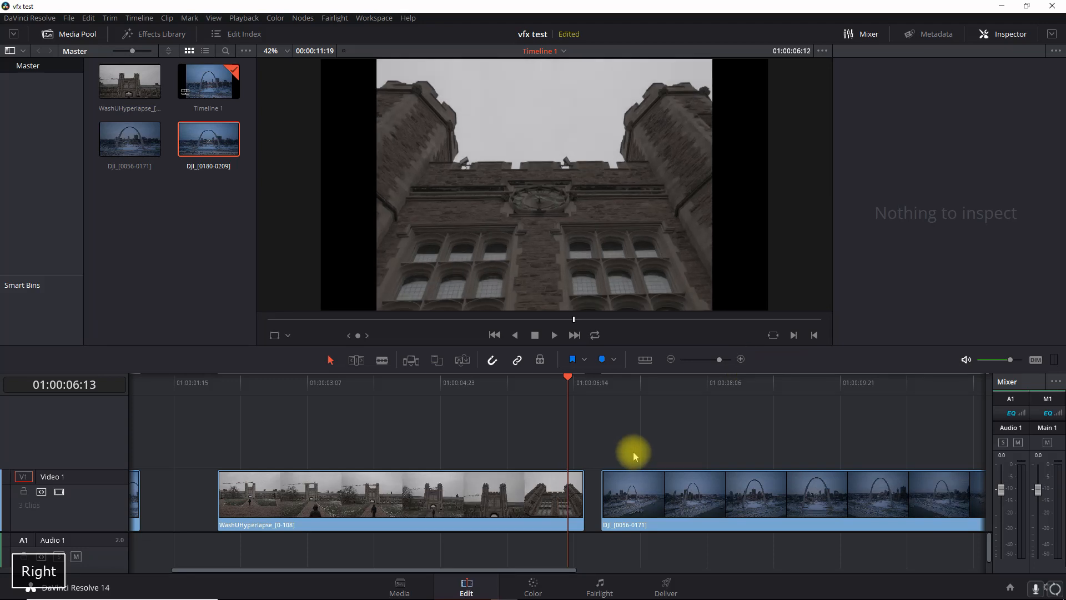
key("Right")
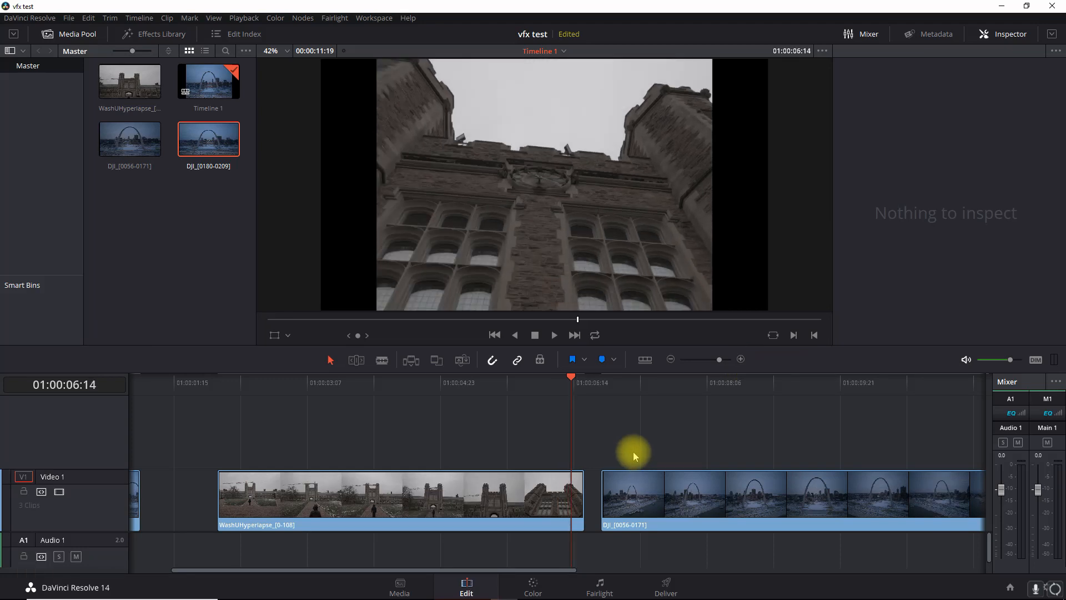
mouse_move(410, 360)
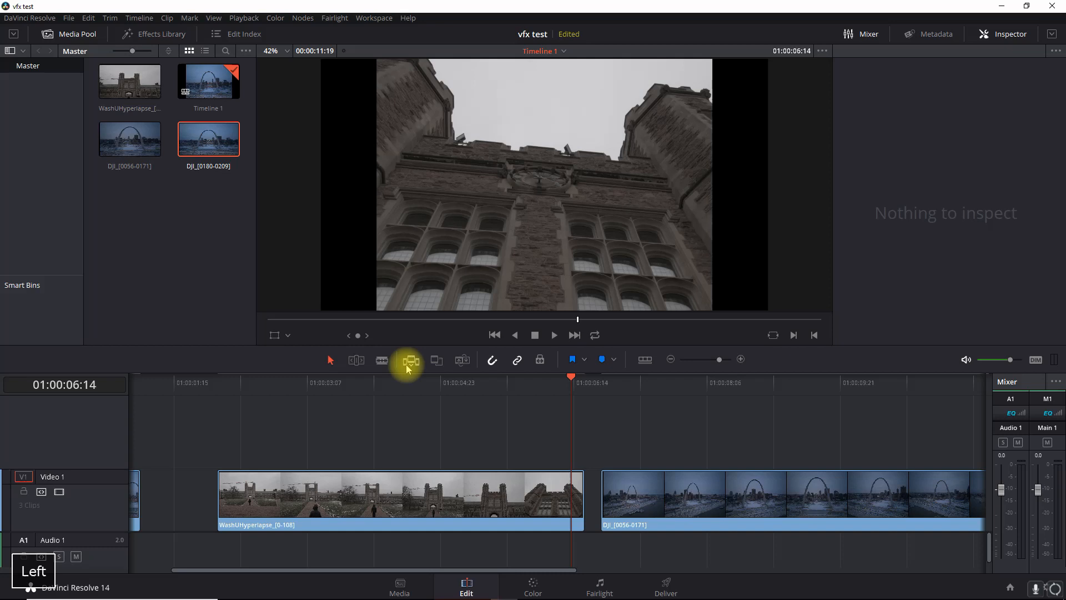
left_click(382, 360)
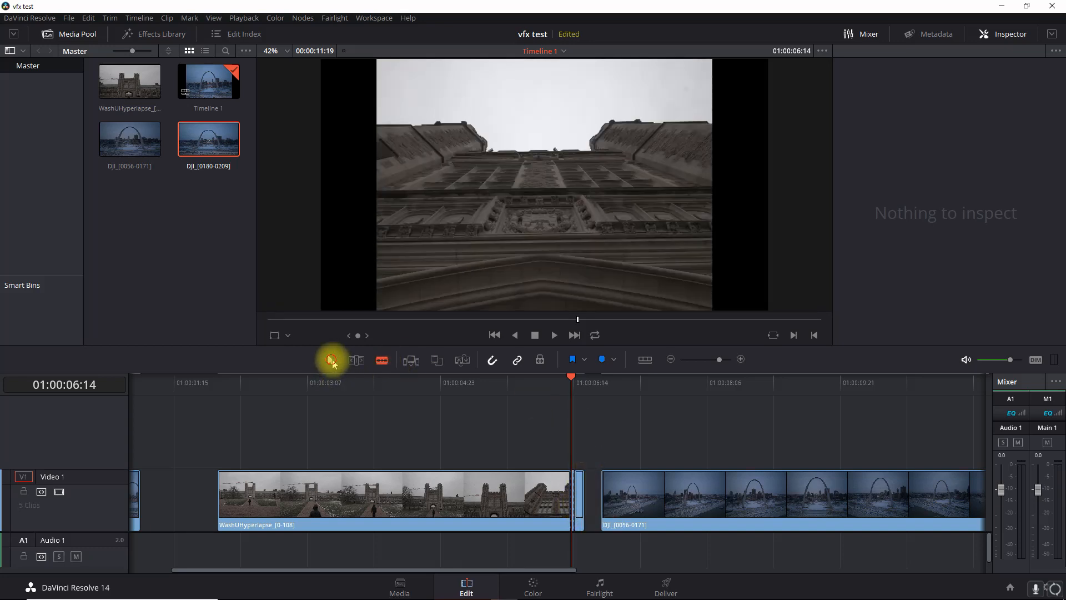
Step: Delete the cut-off skewed piece and select the remaining hyperlapse clips
key("Right")
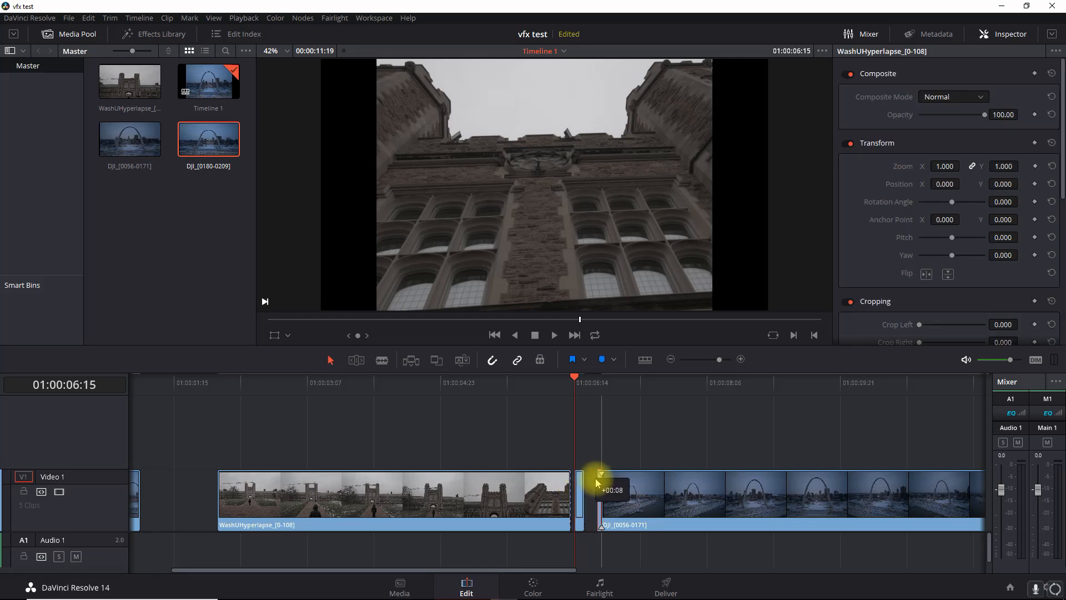
key("Delete")
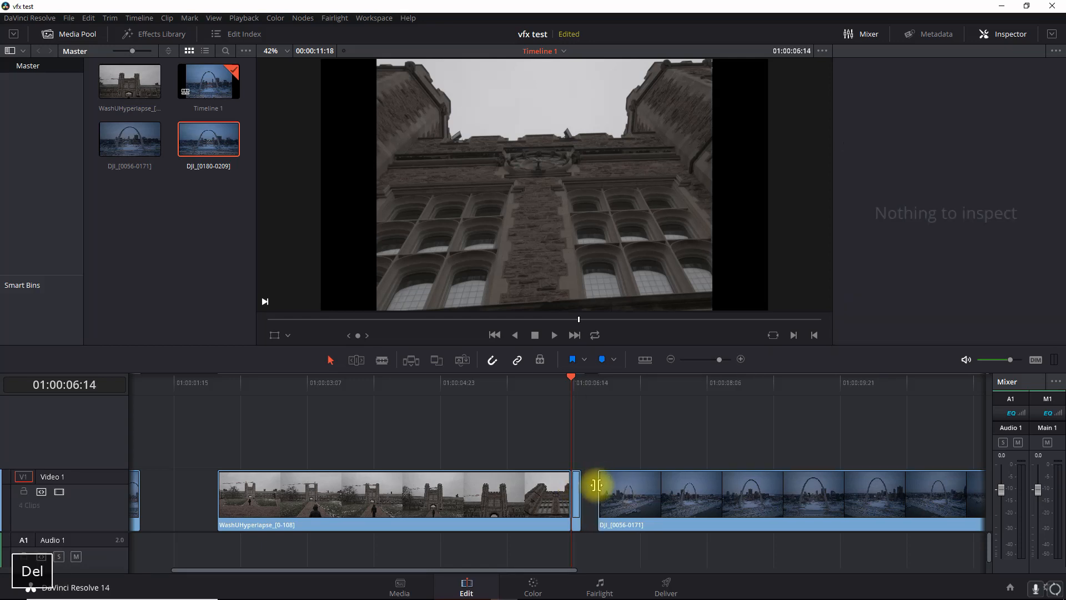
mouse_move(619, 484)
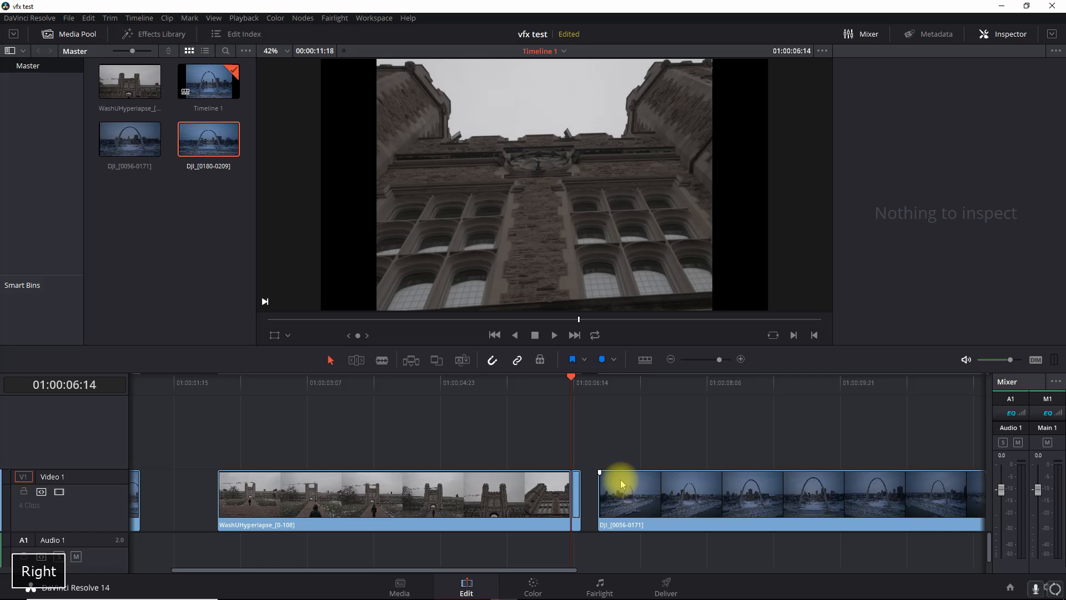
key("Right")
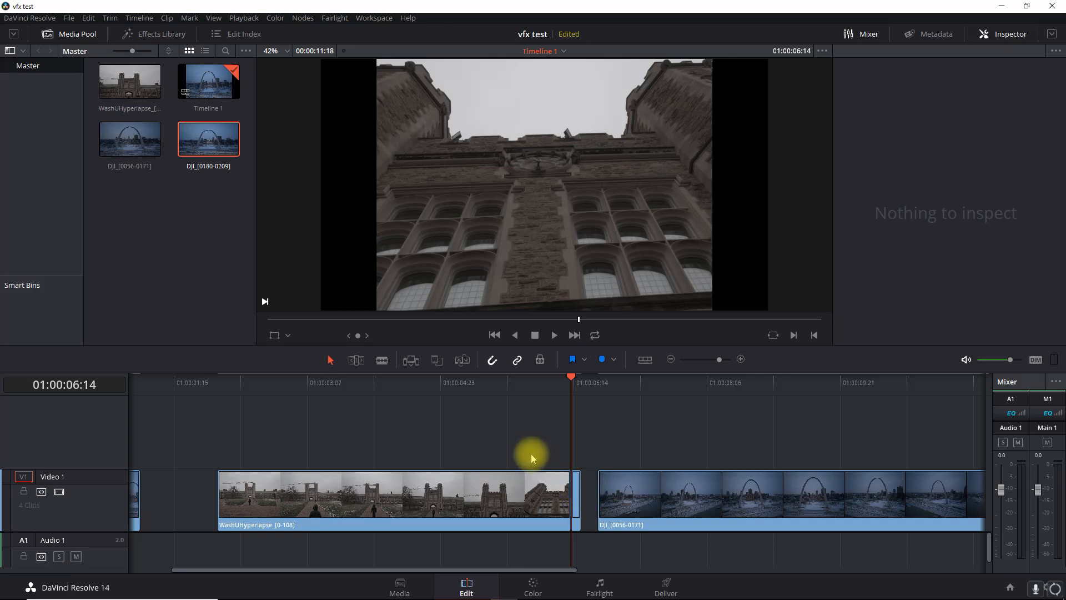
right_click(394, 496)
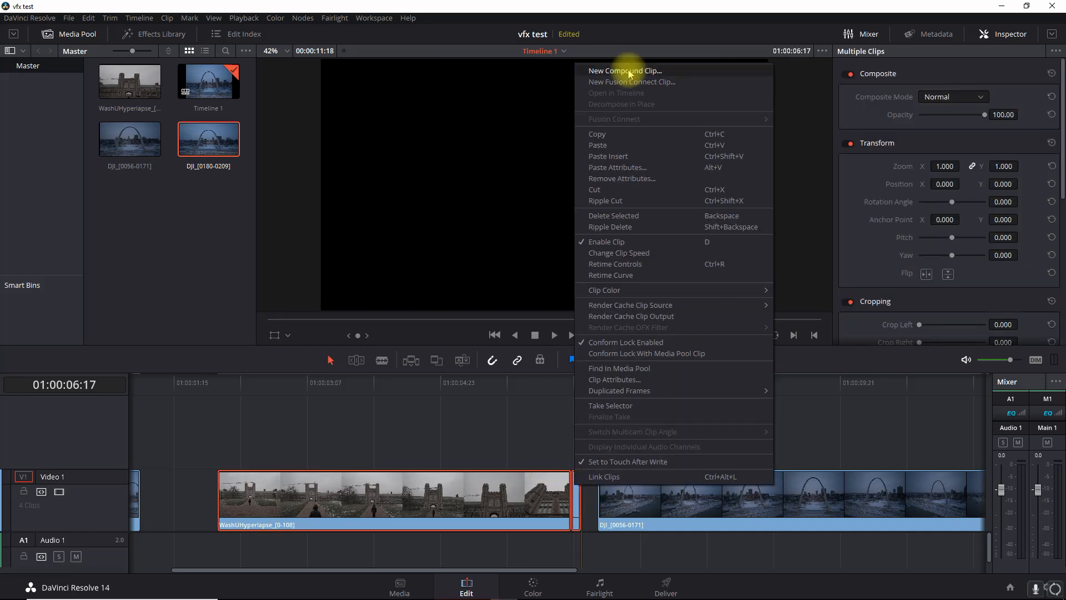
Step: Create Compound Clip 1 from the selected pieces and select it for editing
left_click(624, 70)
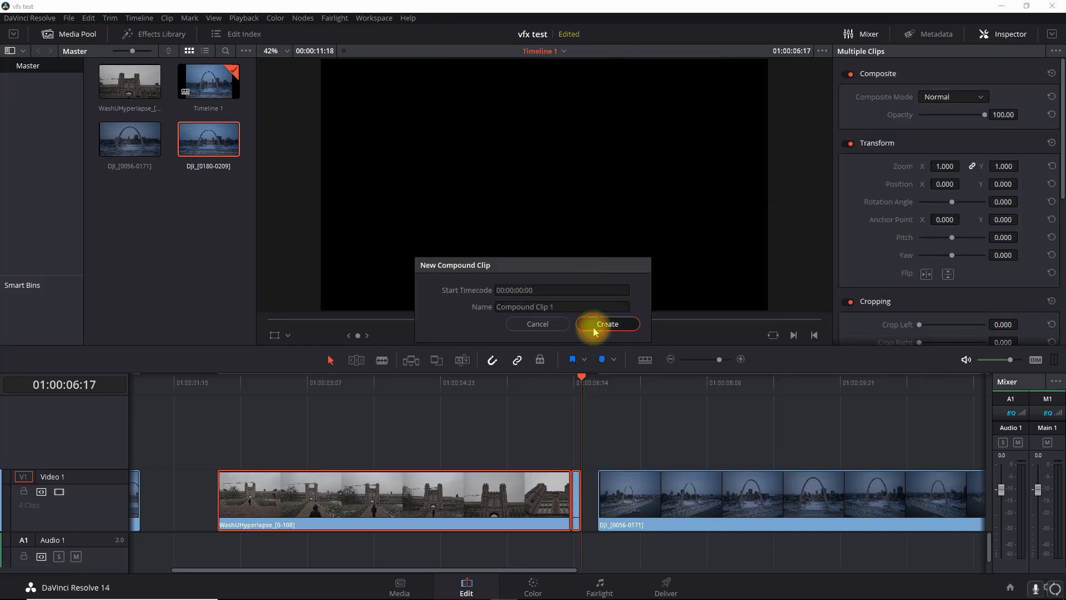
left_click(606, 323)
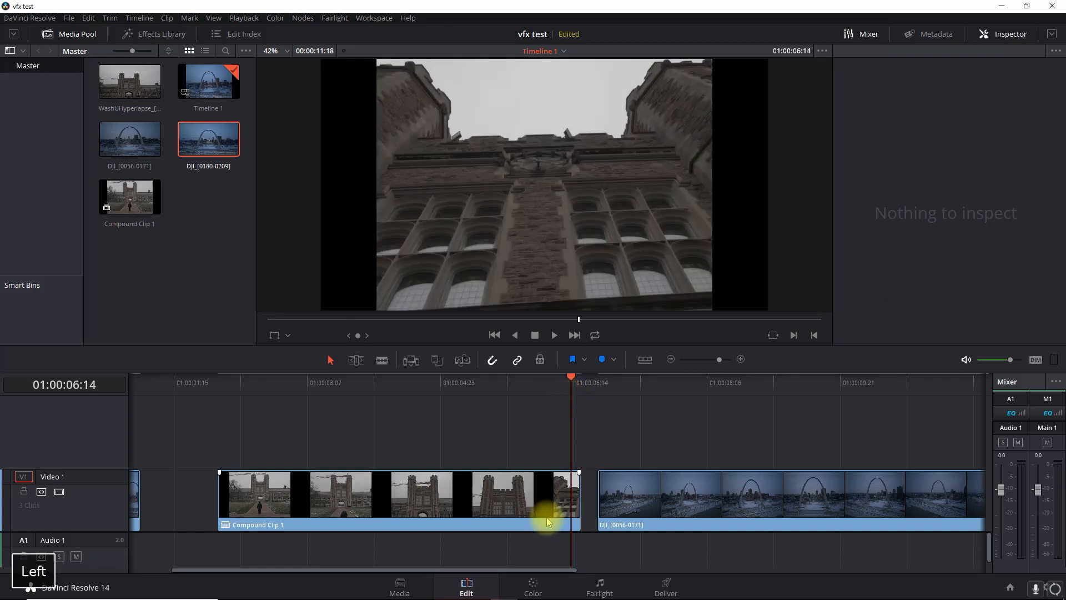
left_click(396, 494)
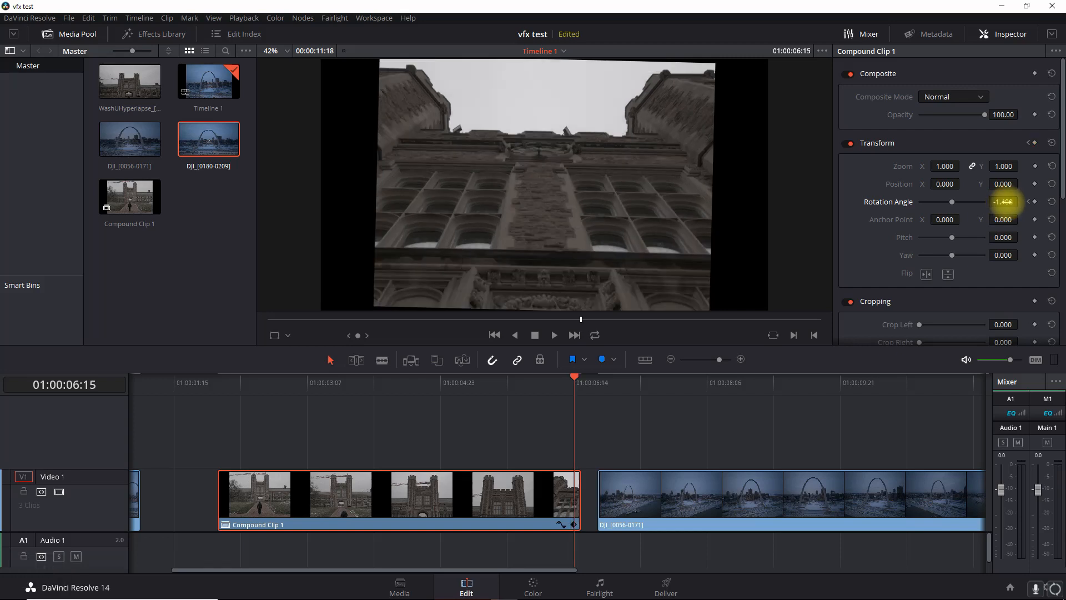
Step: Keyframe Rotation Angle at 0, then -1.400 on the compound clip's end frame
left_click(1026, 199)
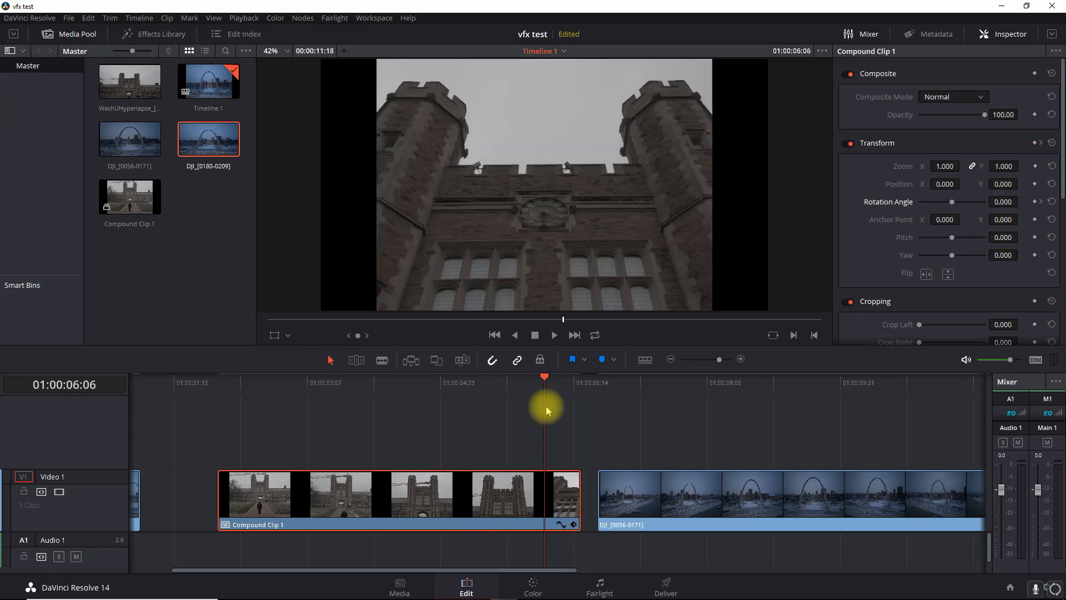
key("Right")
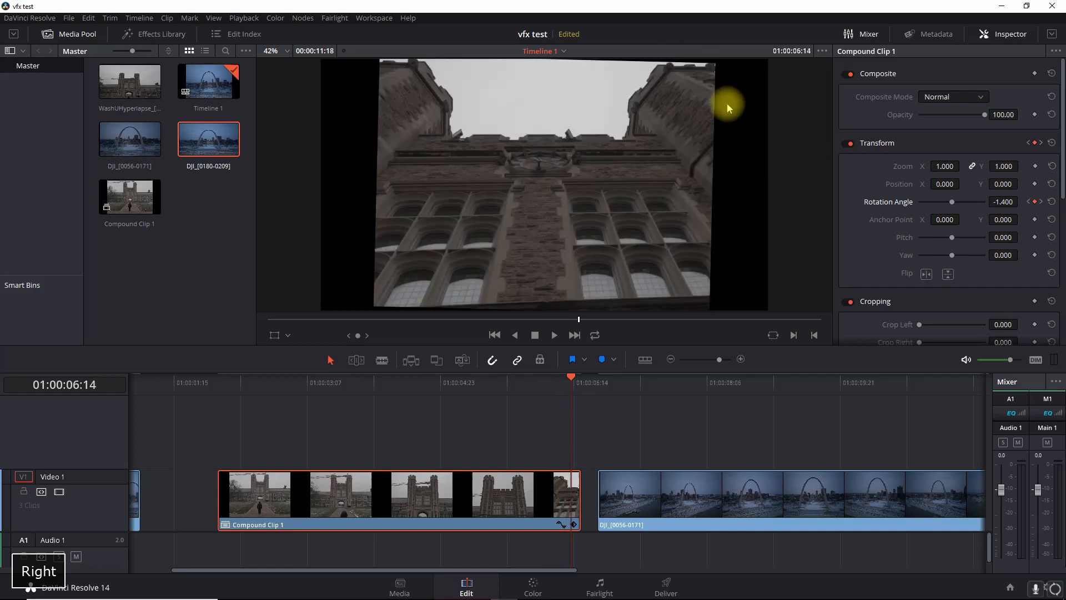
mouse_move(913, 212)
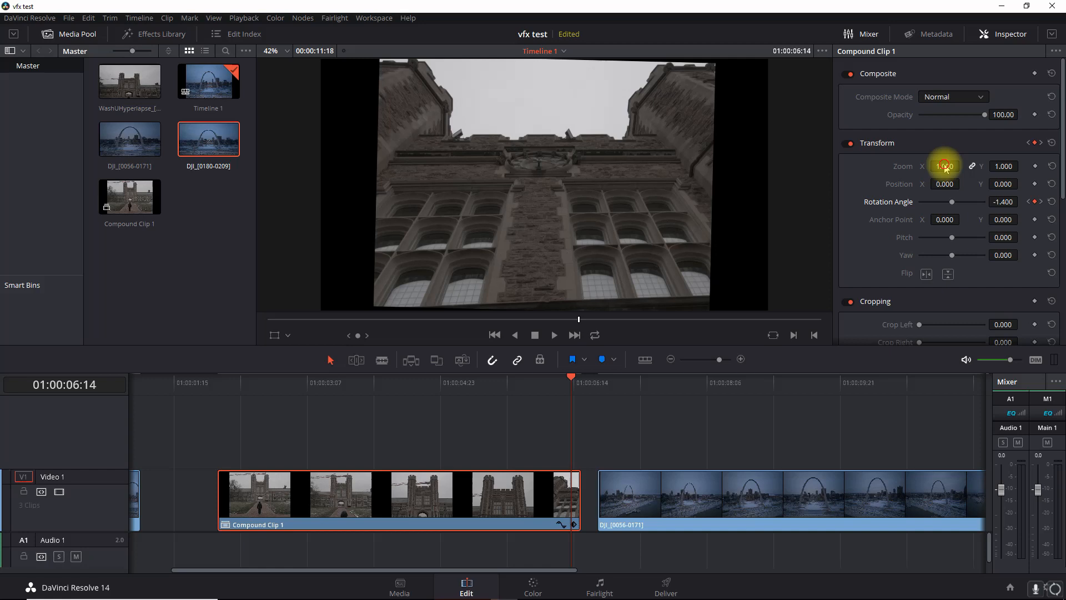
Step: Set the compound clip's Zoom to 1.050 and scrub the timeline to review it
left_click(944, 165)
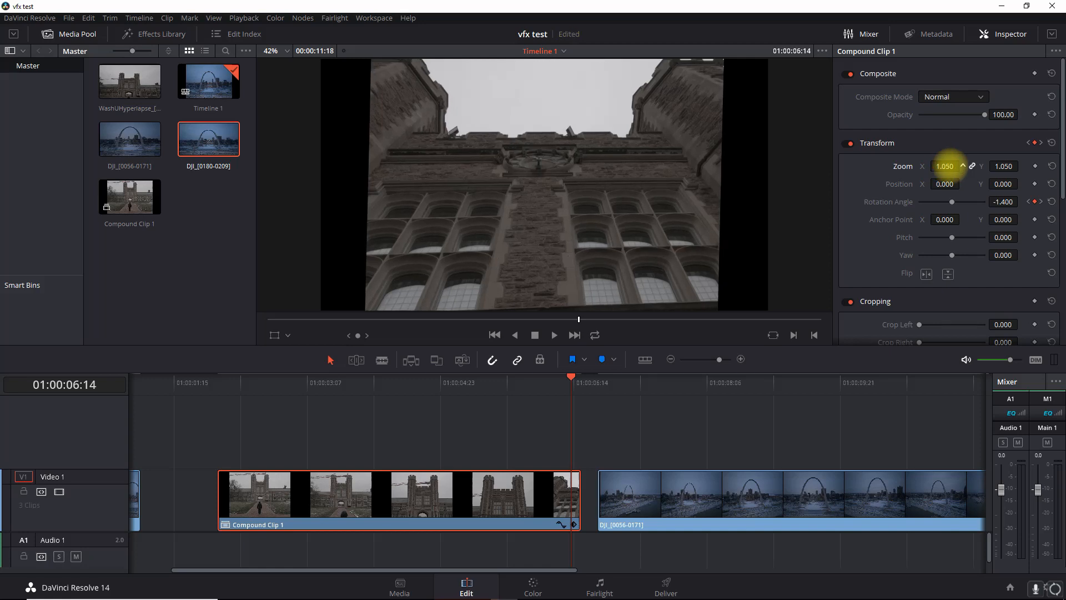
key("Left")
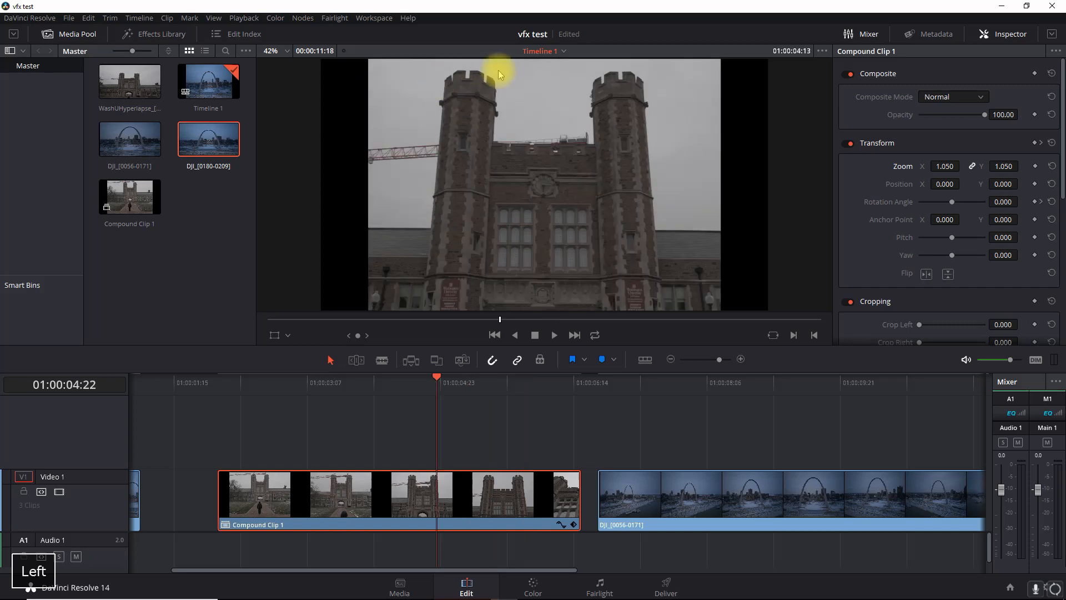
key("Left")
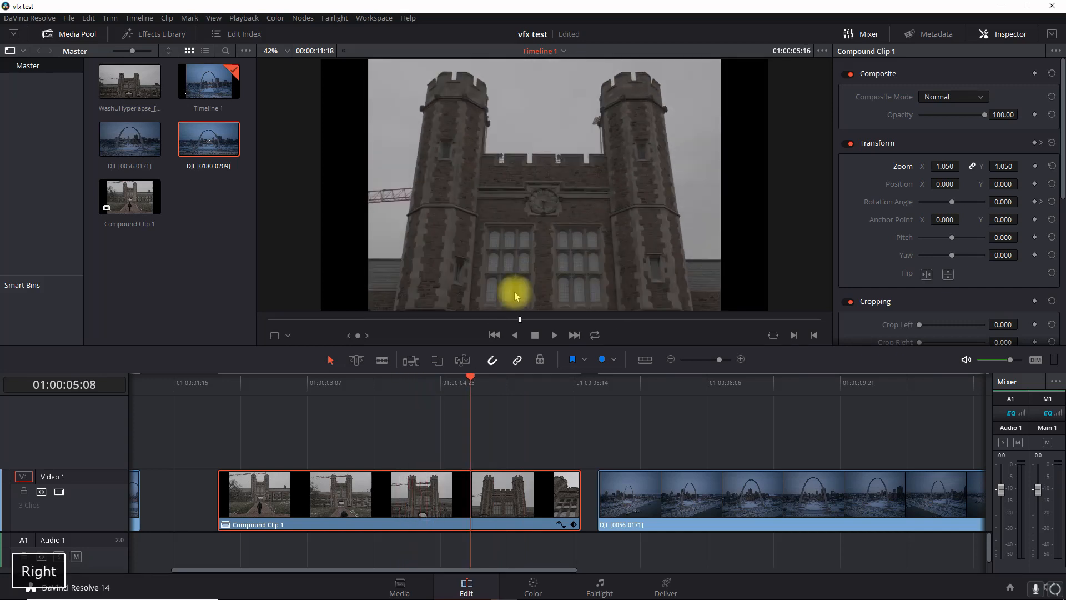
left_click(553, 392)
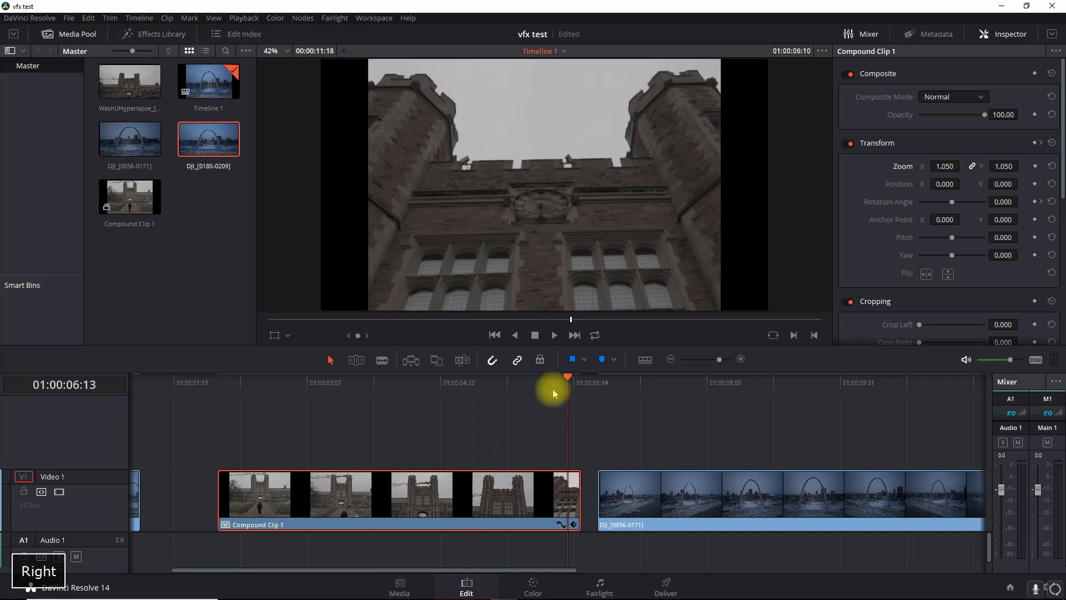